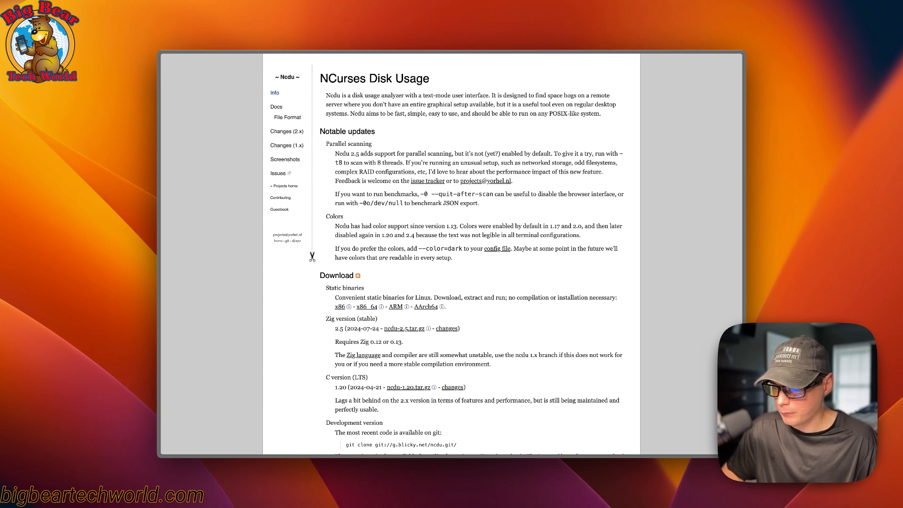
mouse_move(373, 164)
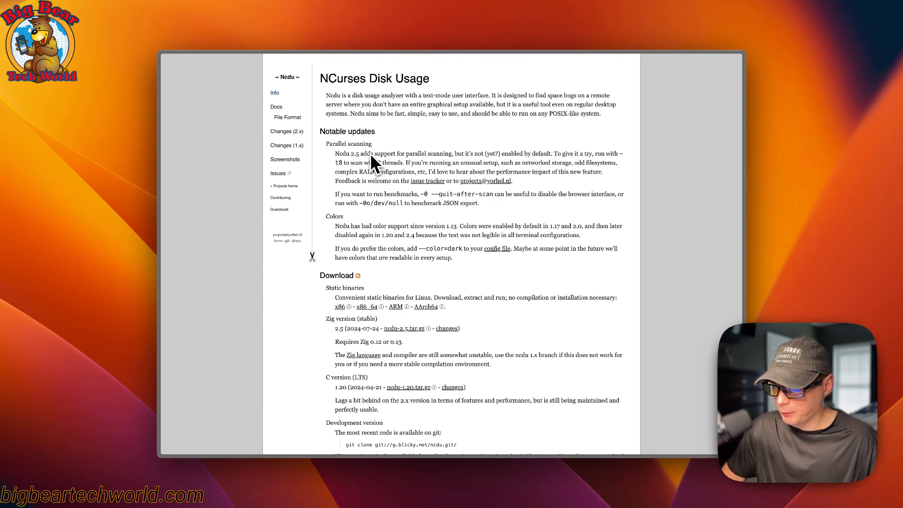
mouse_move(373, 163)
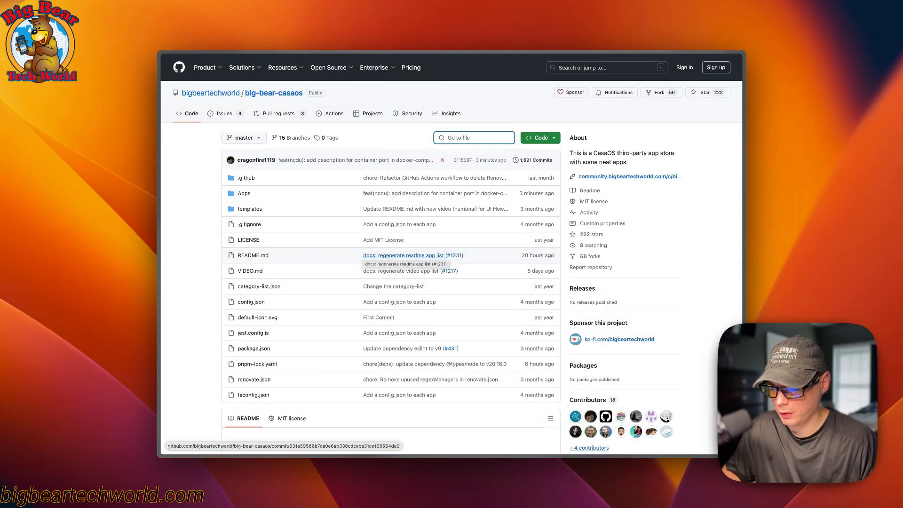
mouse_move(311, 282)
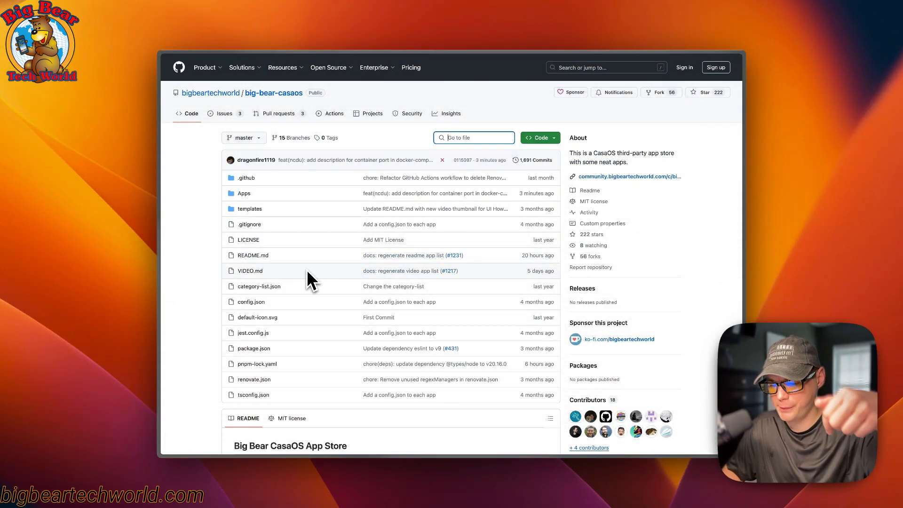
mouse_move(328, 260)
type("ncd")
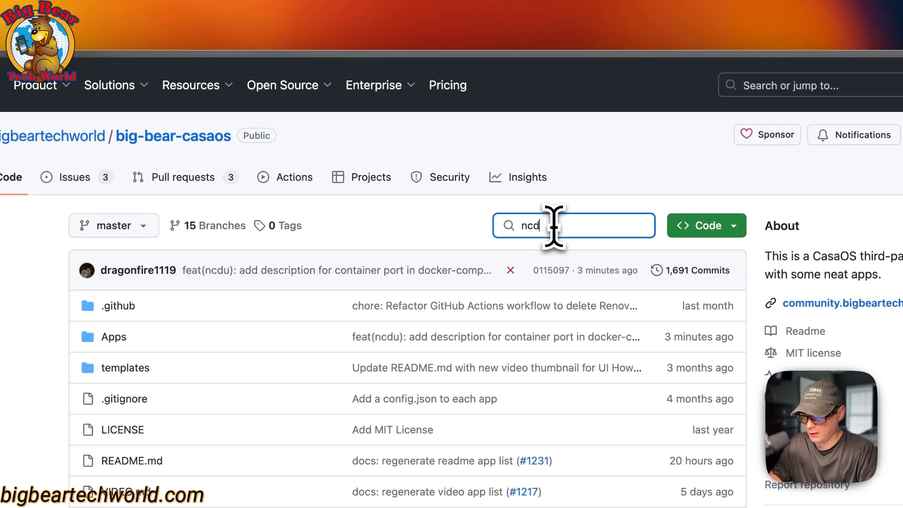
Open ncdu's docker-compose.yml and review its name, container, image, restart, privileged and volume settings
scroll("down", 3)
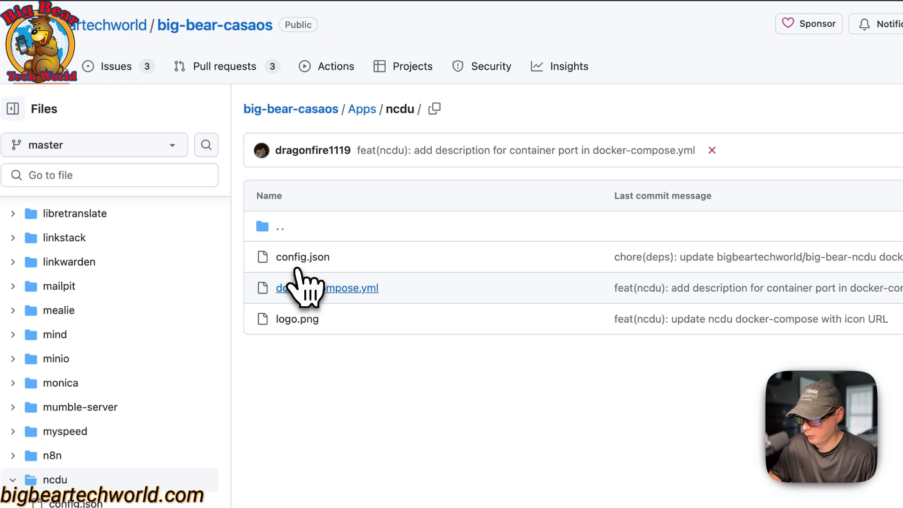
left_click(327, 288)
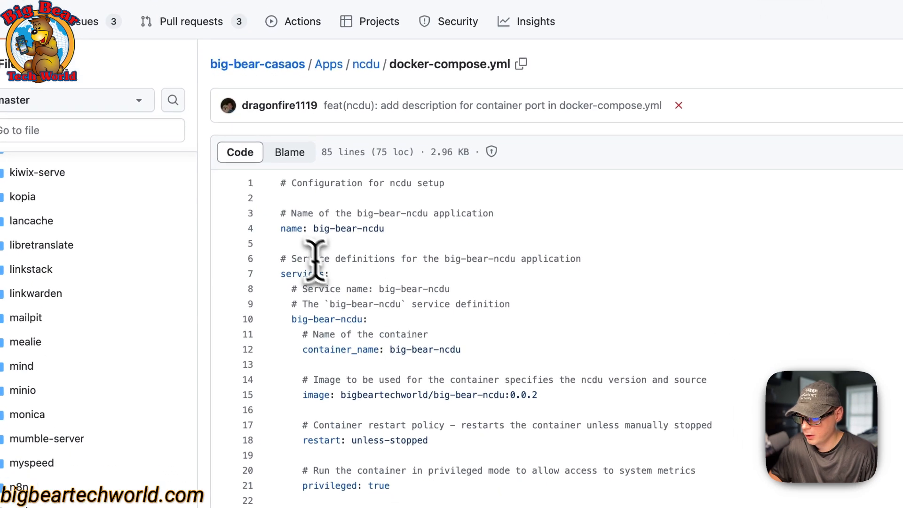
double_click(332, 228)
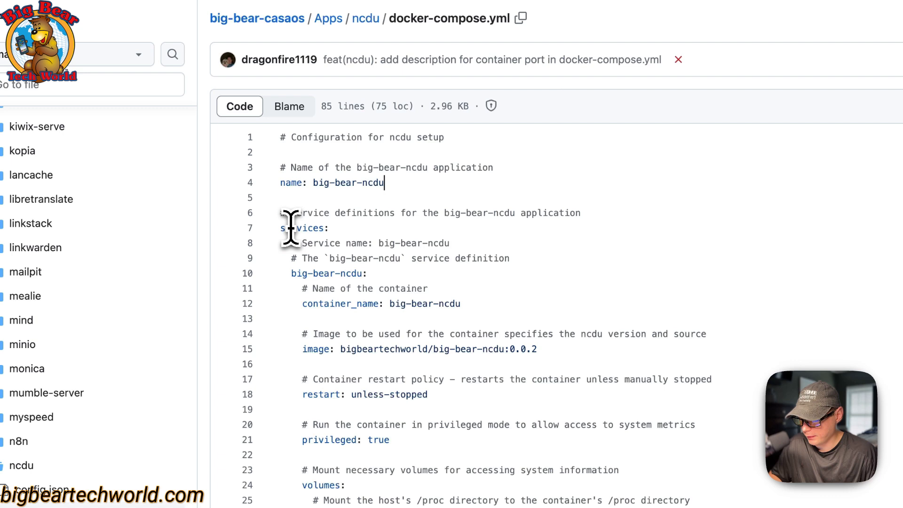
scroll("down", 3)
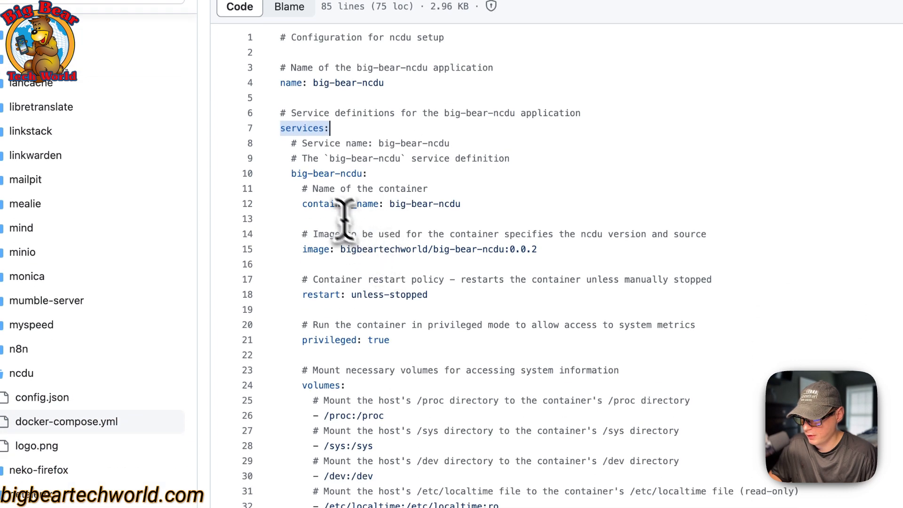
left_click(328, 174)
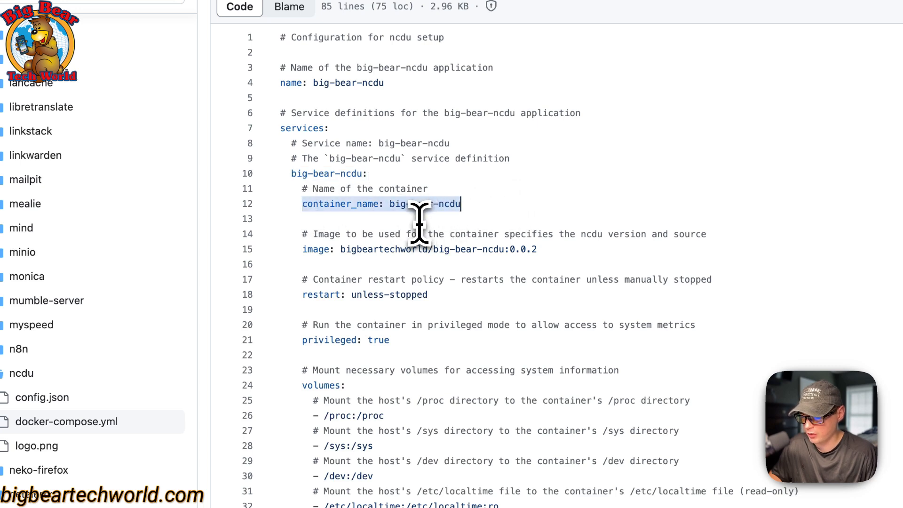
scroll("up", 3)
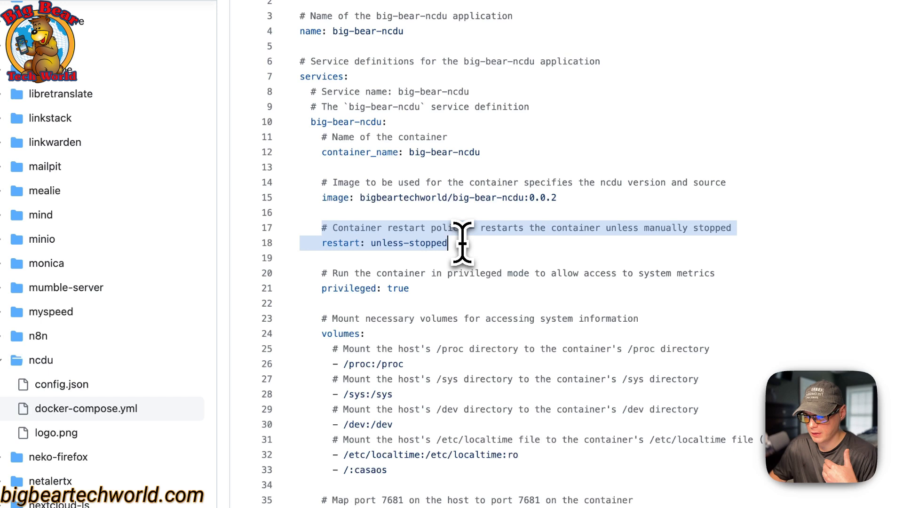
mouse_move(461, 242)
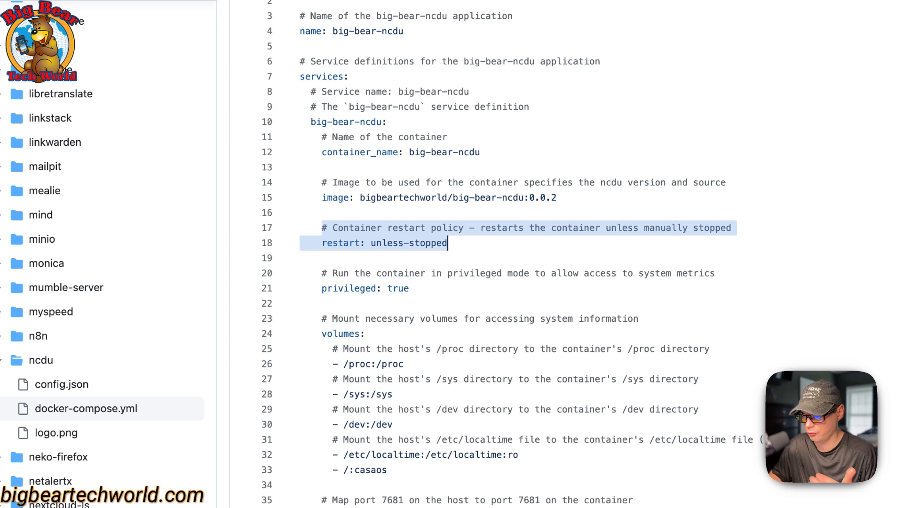
scroll("down", 3)
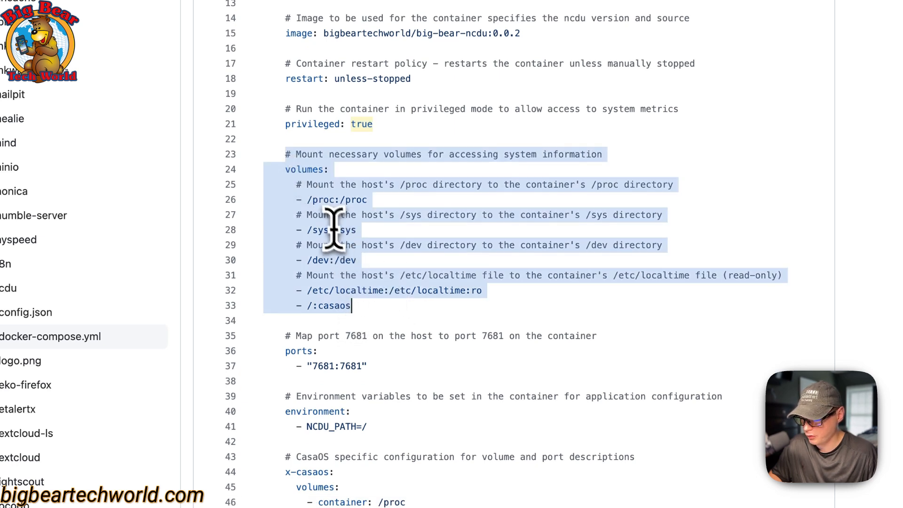
left_click(339, 199)
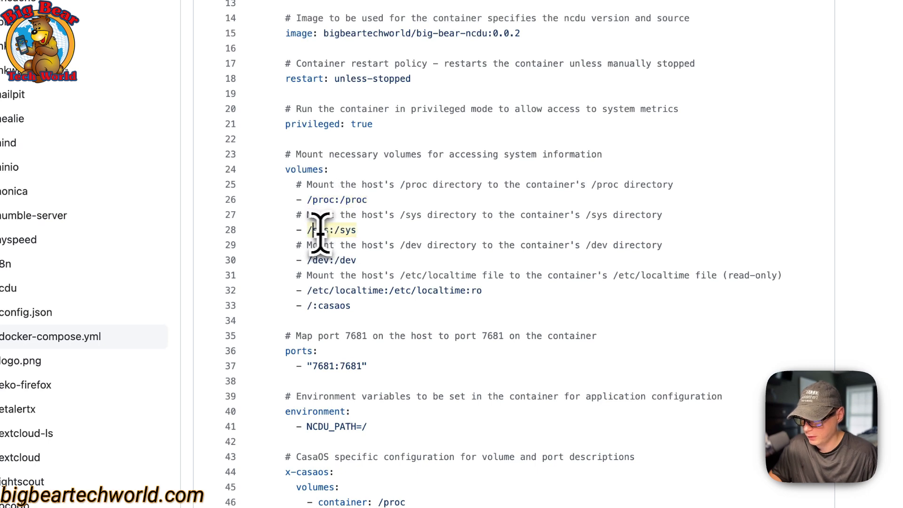
mouse_move(323, 260)
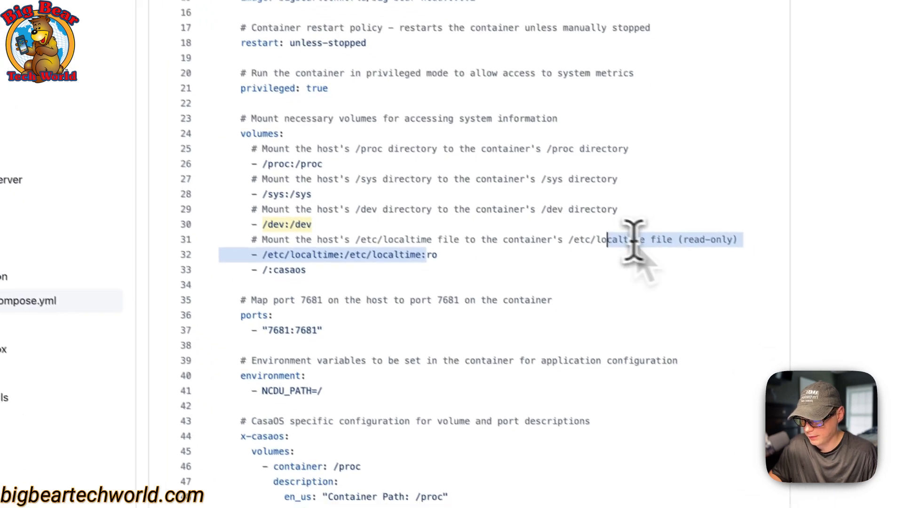
scroll("down", 3)
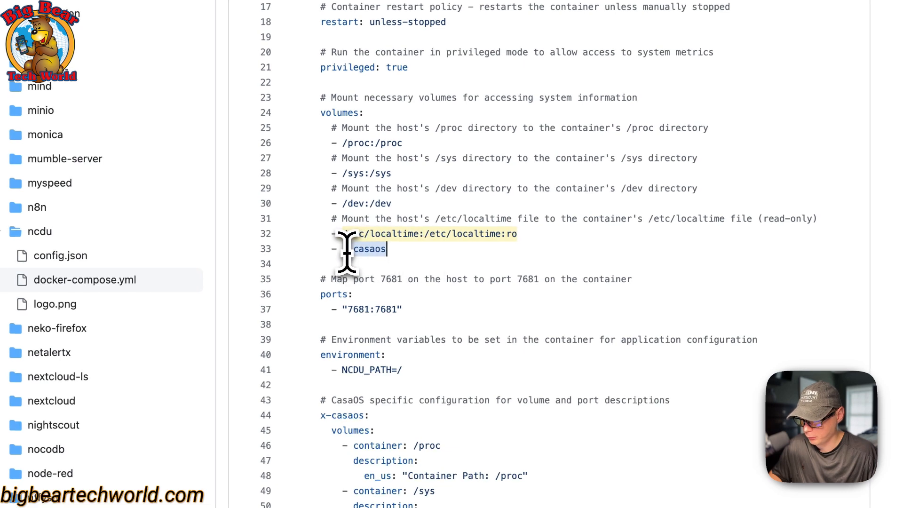
type("/")
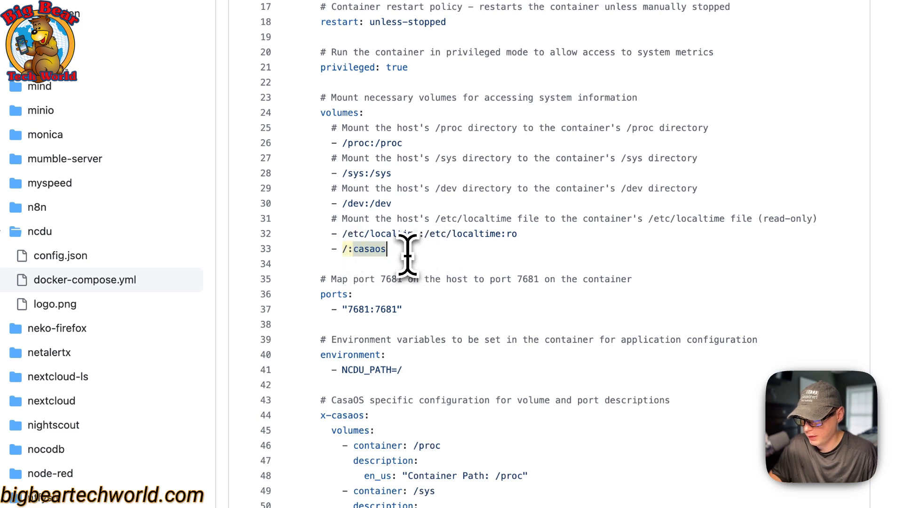
mouse_move(403, 254)
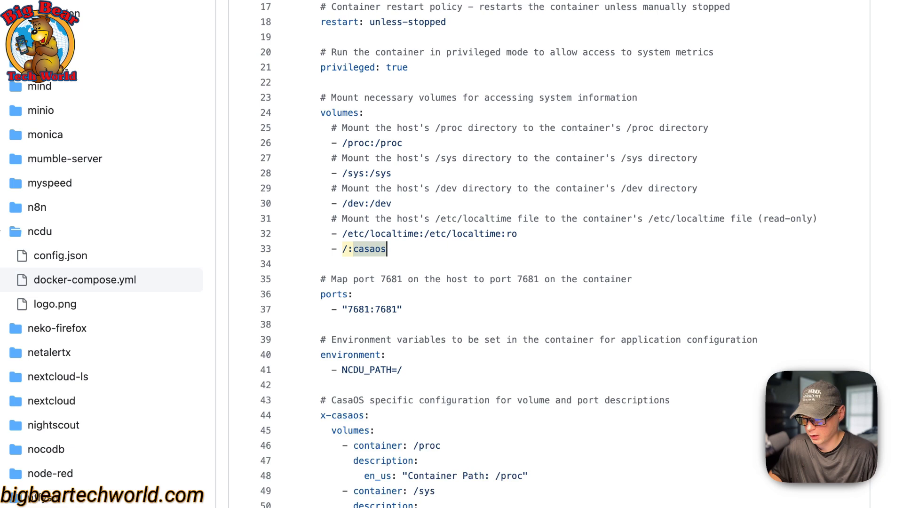
mouse_move(396, 248)
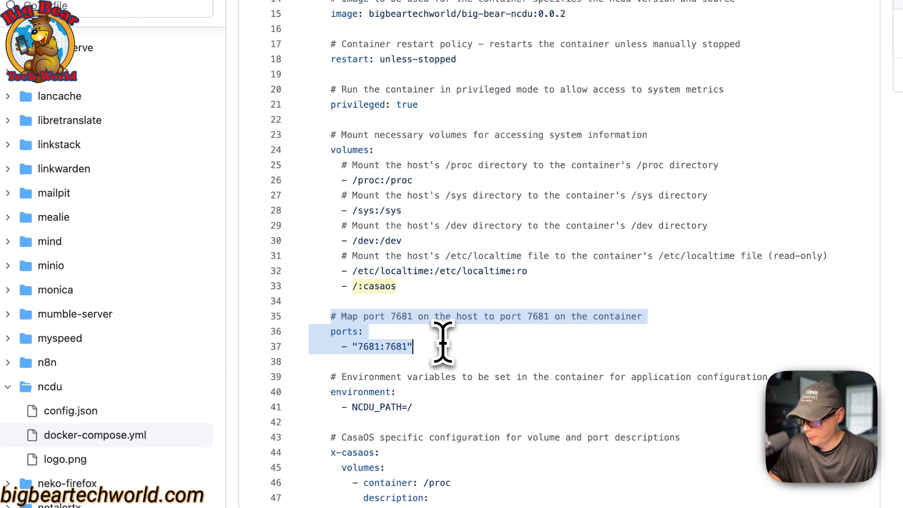
mouse_move(404, 323)
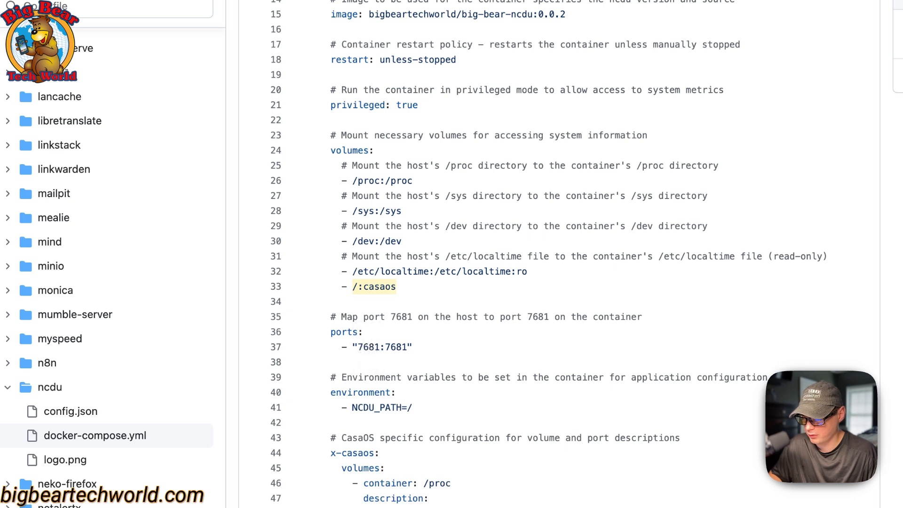
mouse_move(388, 346)
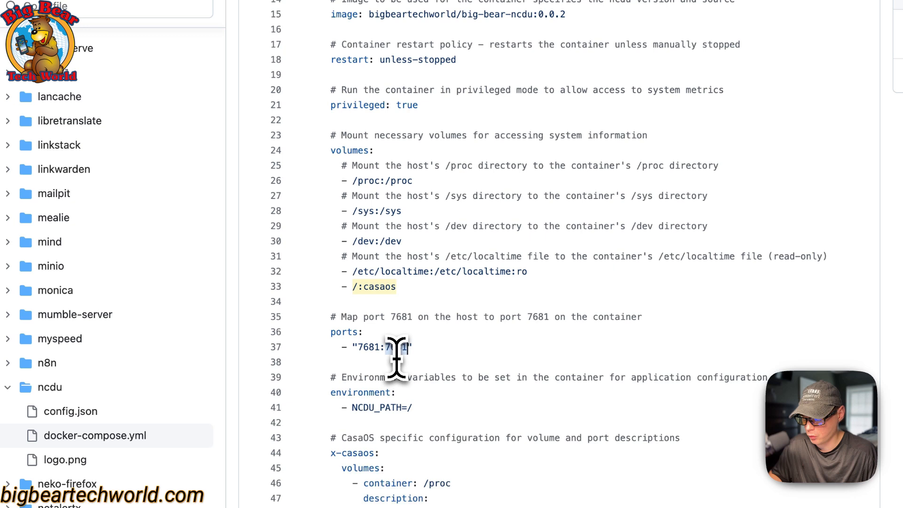
scroll("down", 3)
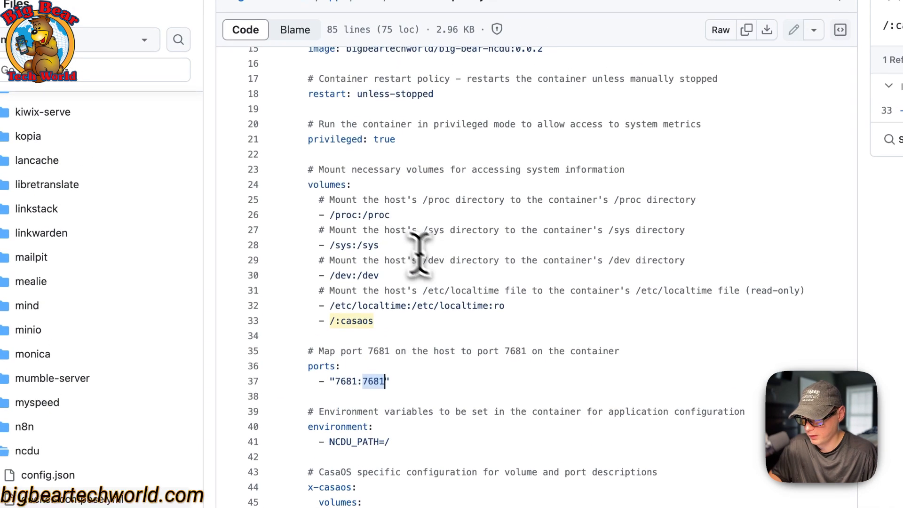
scroll("down", 3)
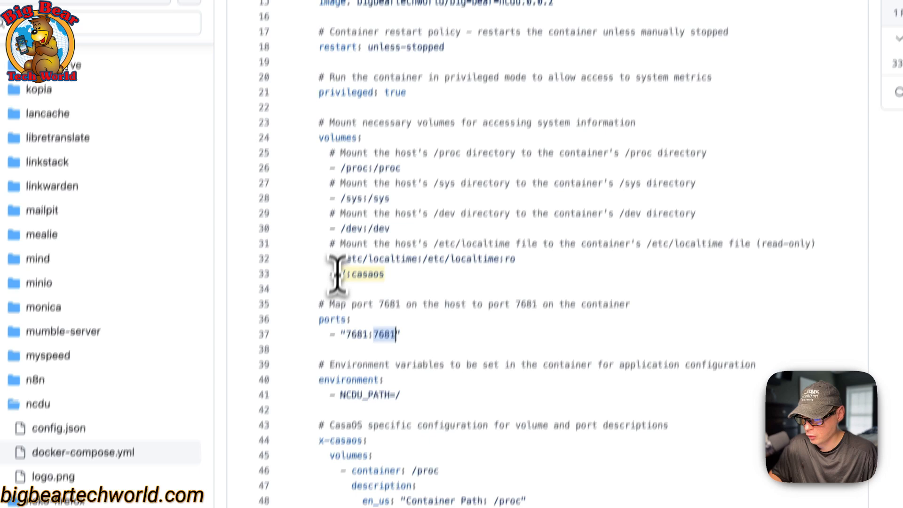
scroll("down", 3)
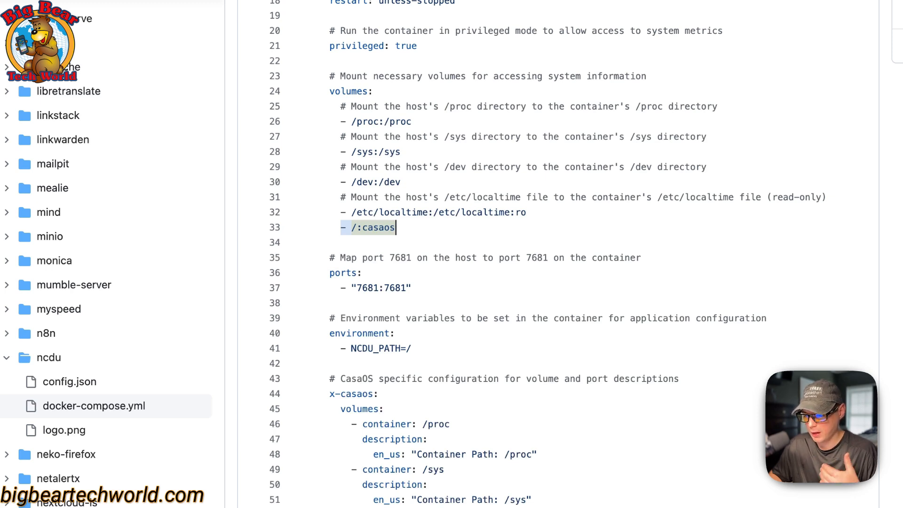
mouse_move(360, 280)
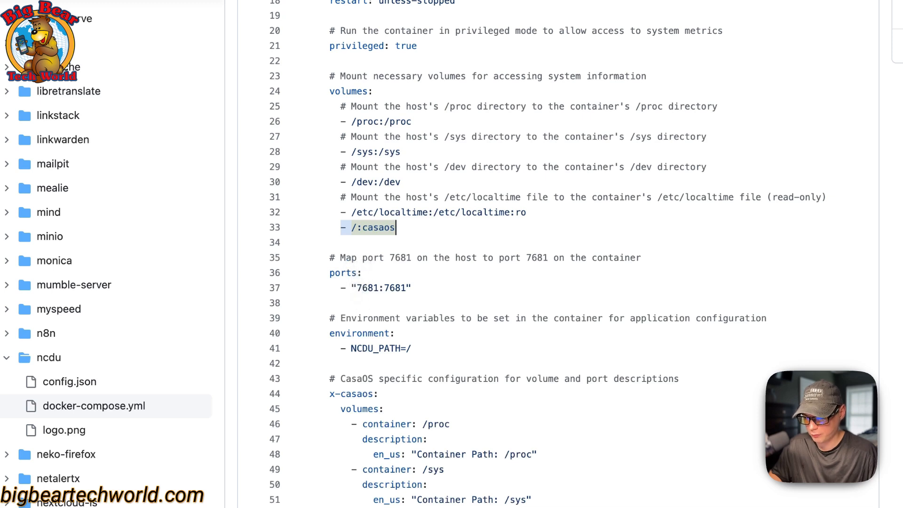
scroll("down", 3)
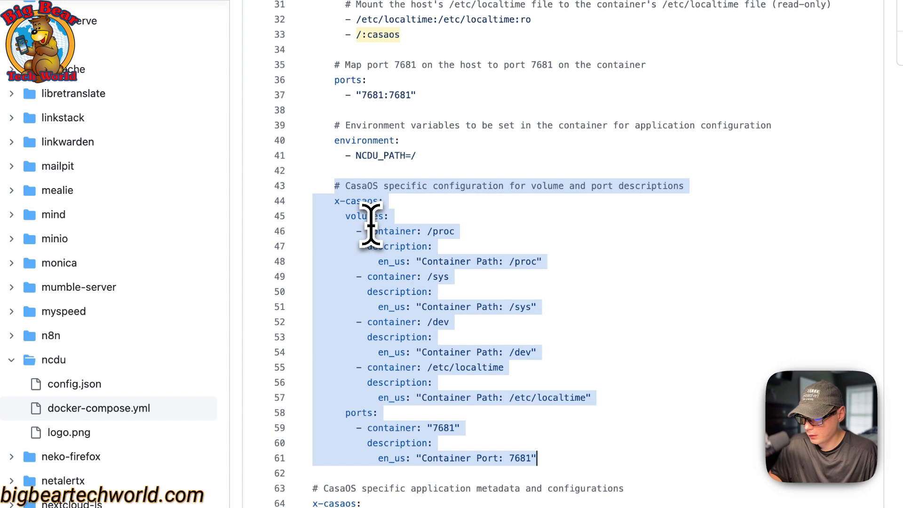
mouse_move(351, 225)
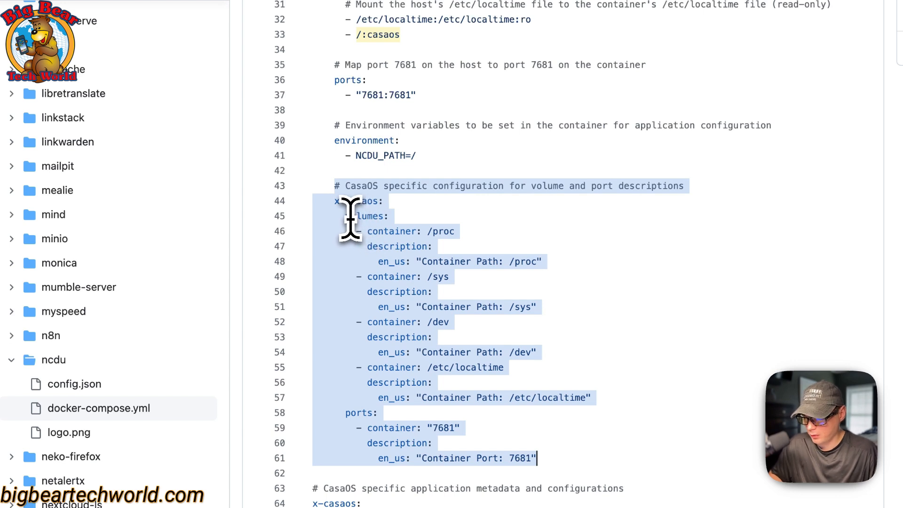
scroll("down", 3)
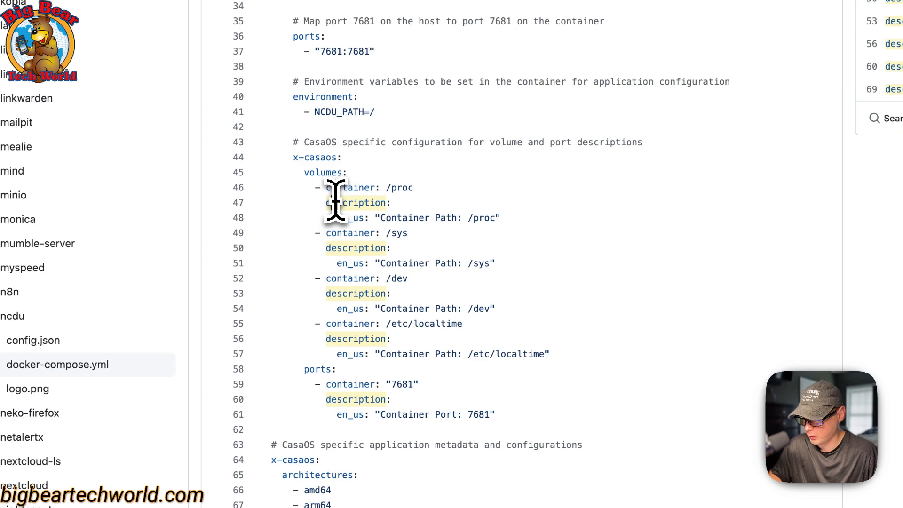
scroll("down", 3)
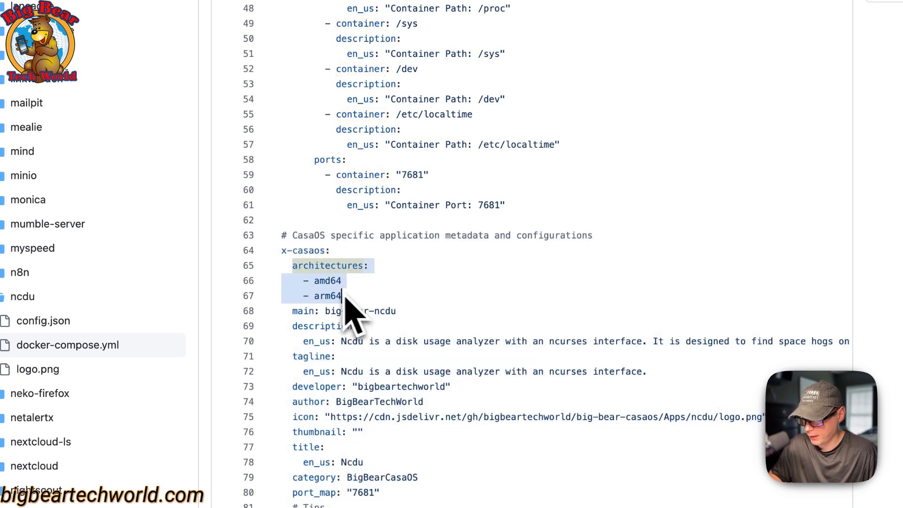
mouse_move(325, 303)
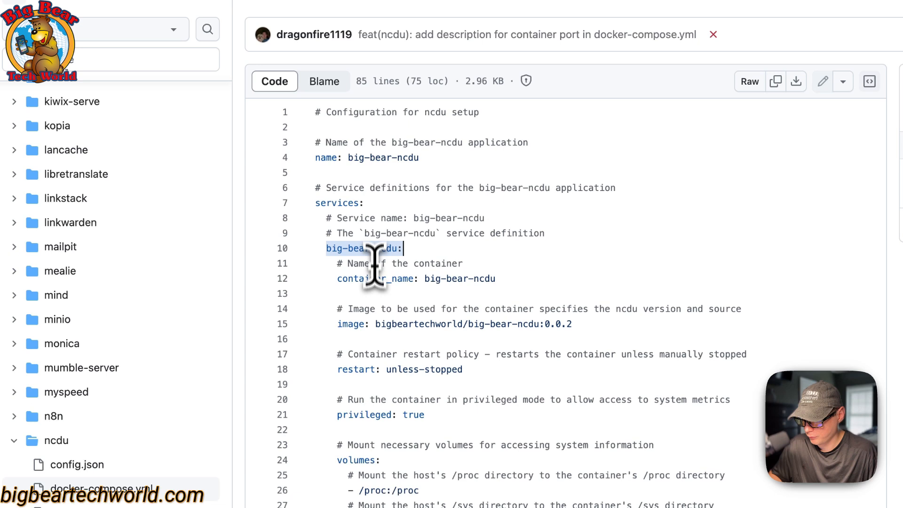
scroll("down", 3)
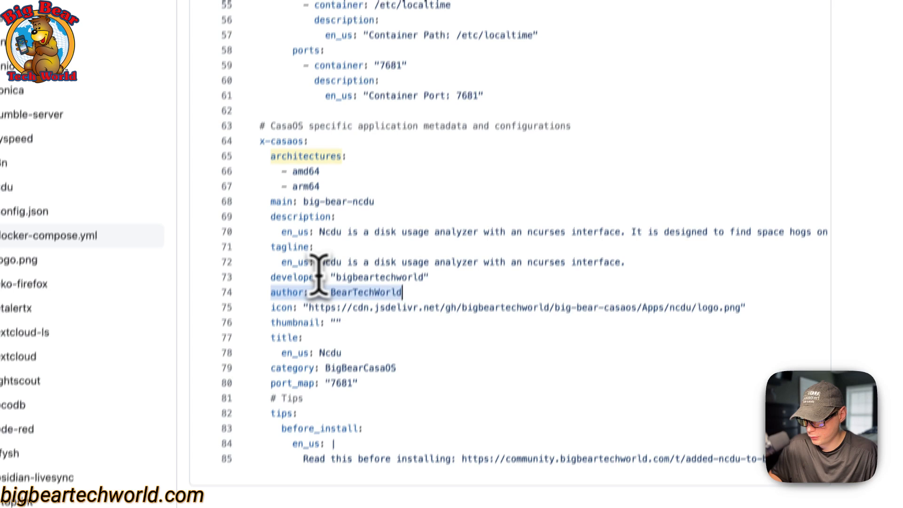
scroll("down", 3)
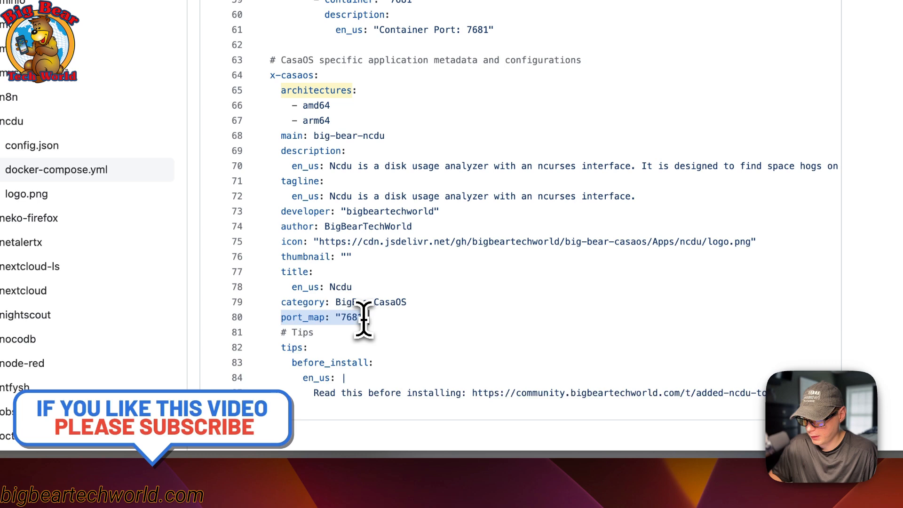
scroll("up", 3)
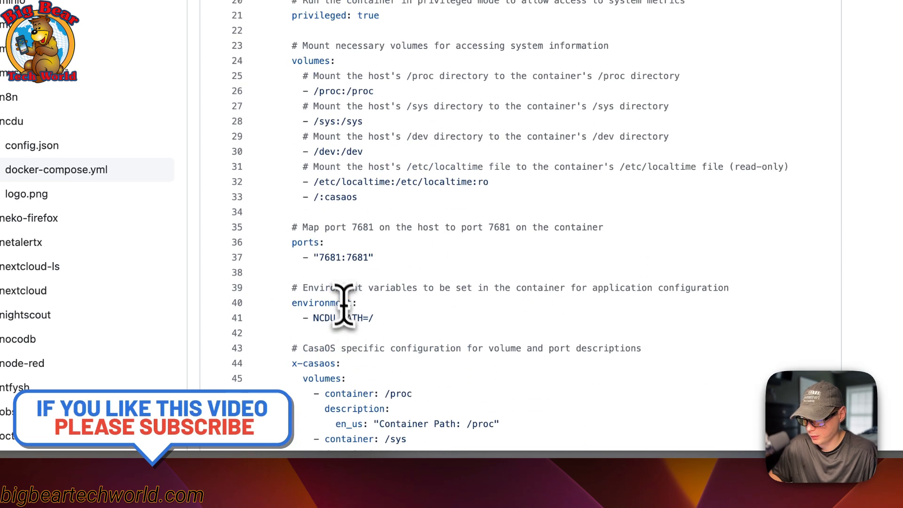
scroll("down", 3)
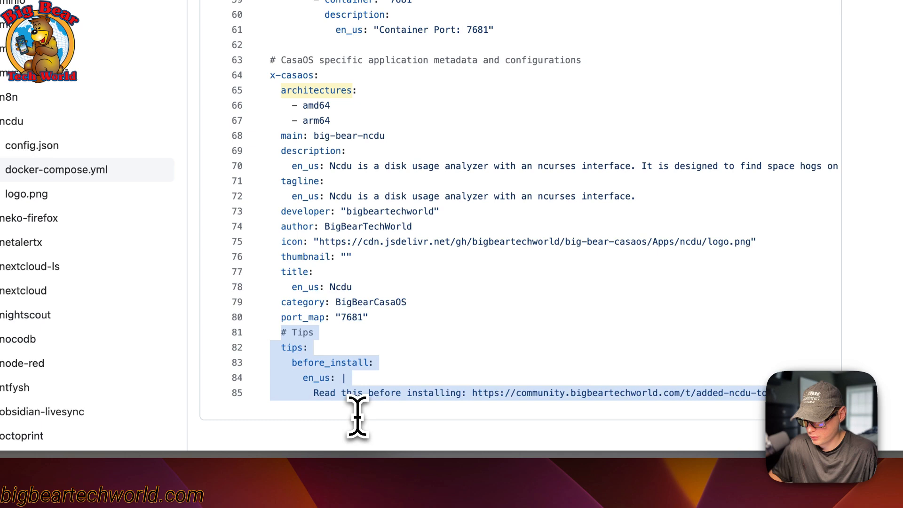
mouse_move(550, 420)
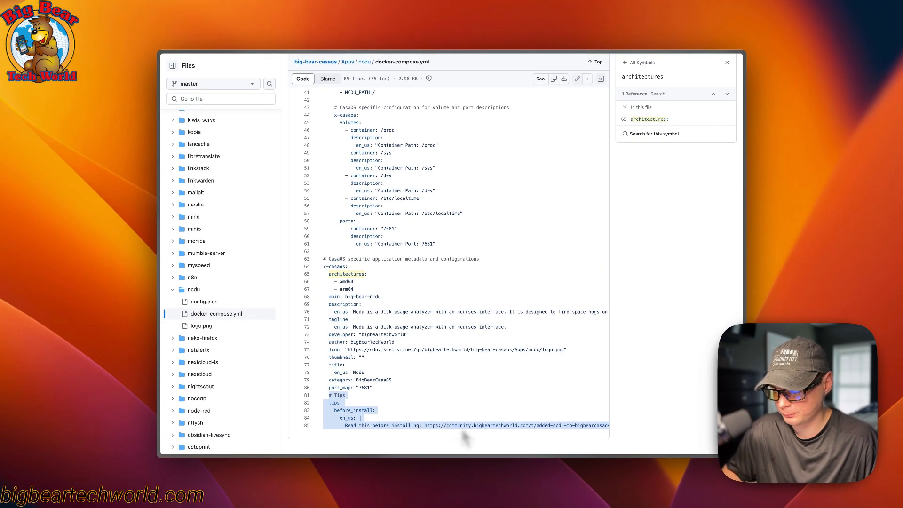
mouse_move(408, 407)
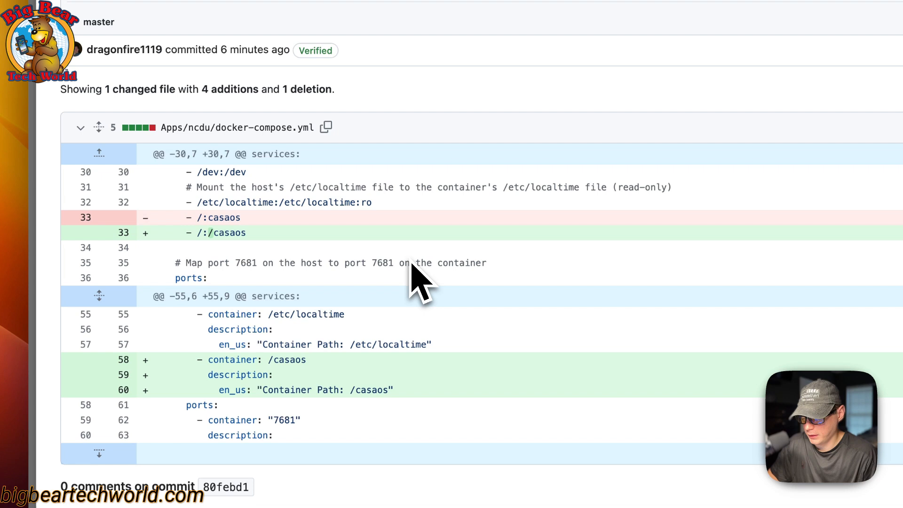
mouse_move(300, 271)
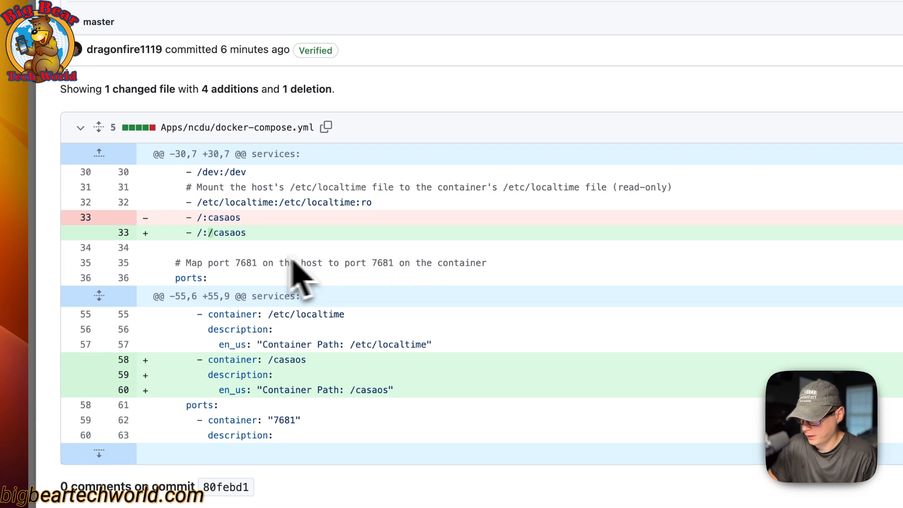
Scroll the ncdu commit diff showing the volume changed from /:casaos to /:/casaos
scroll("up", 3)
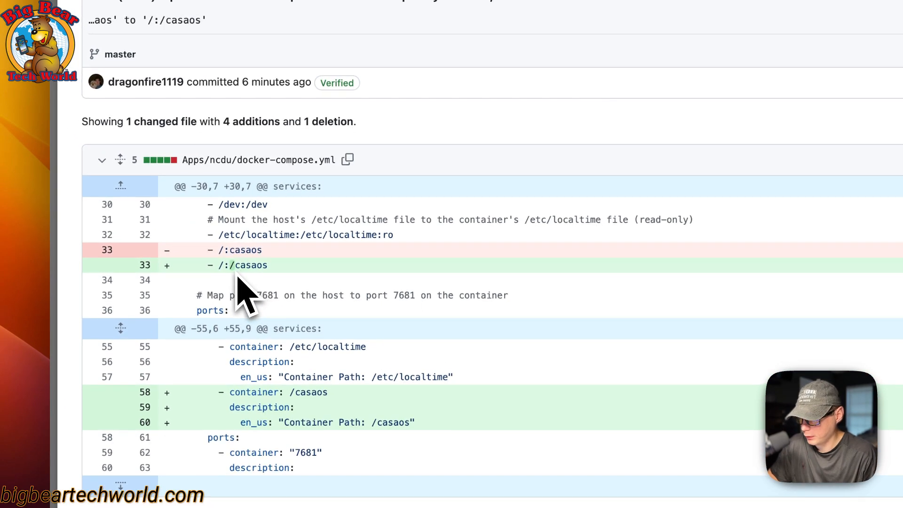
mouse_move(234, 274)
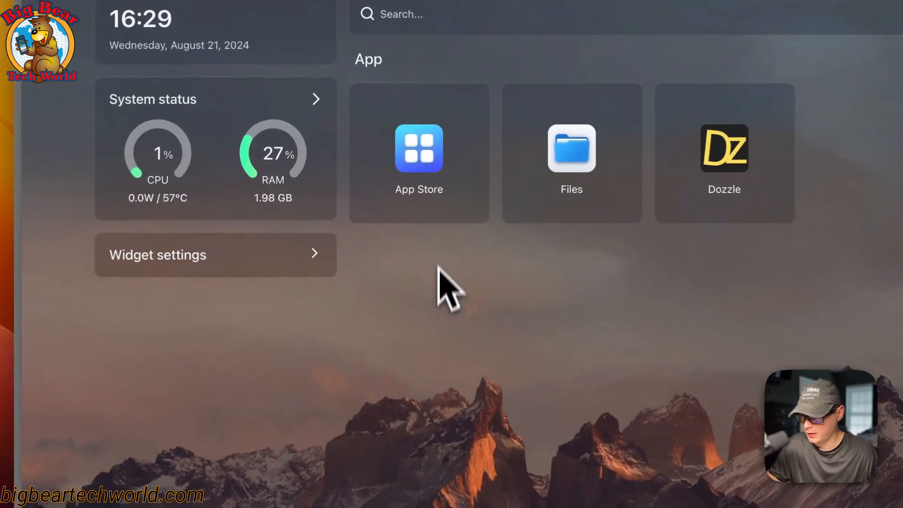
Search the App Store for ncdu and install Ncdu, past the tips, running in the background
left_click(418, 148)
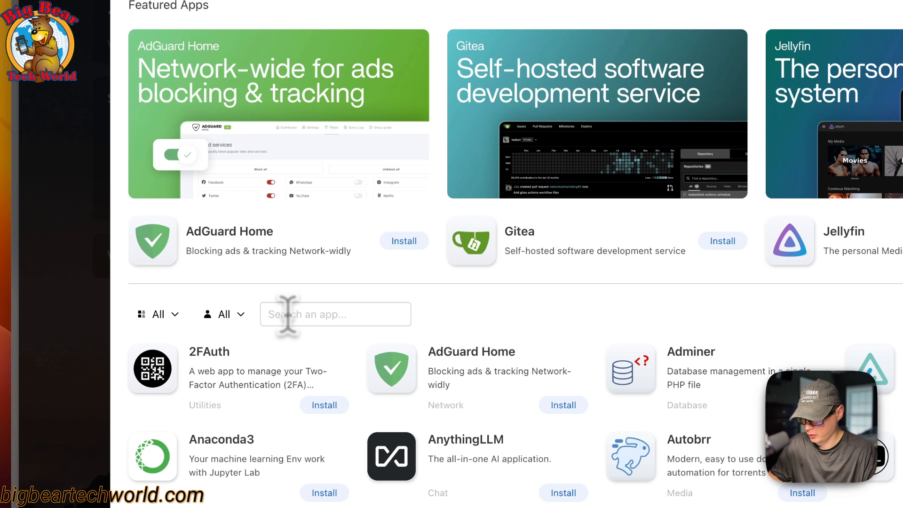
type("ncdu")
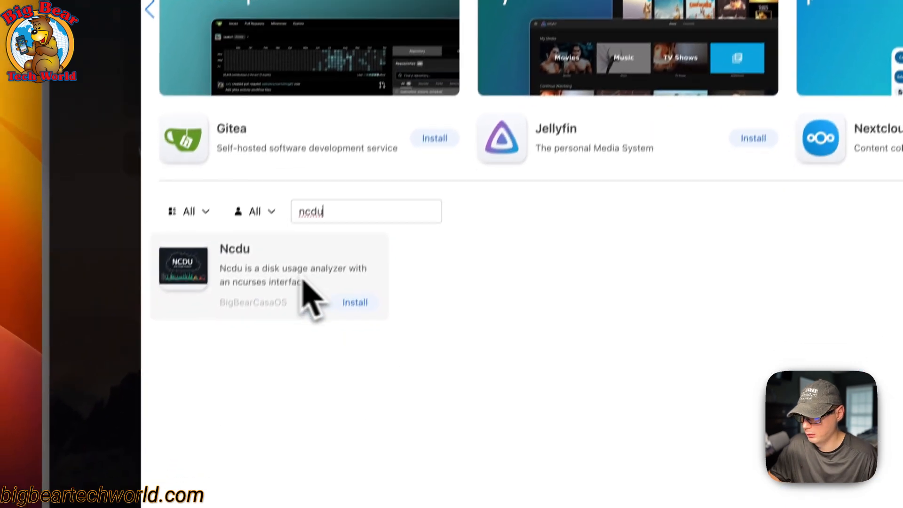
scroll("up", 3)
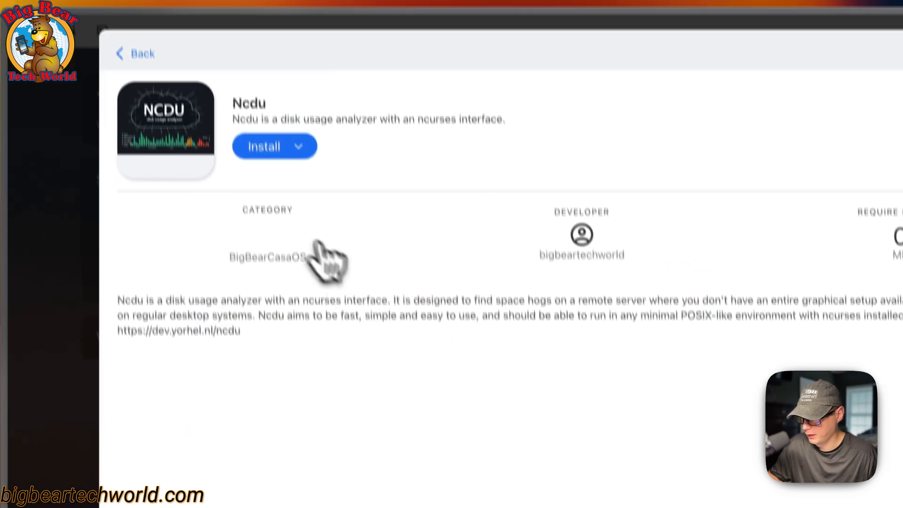
left_click(265, 147)
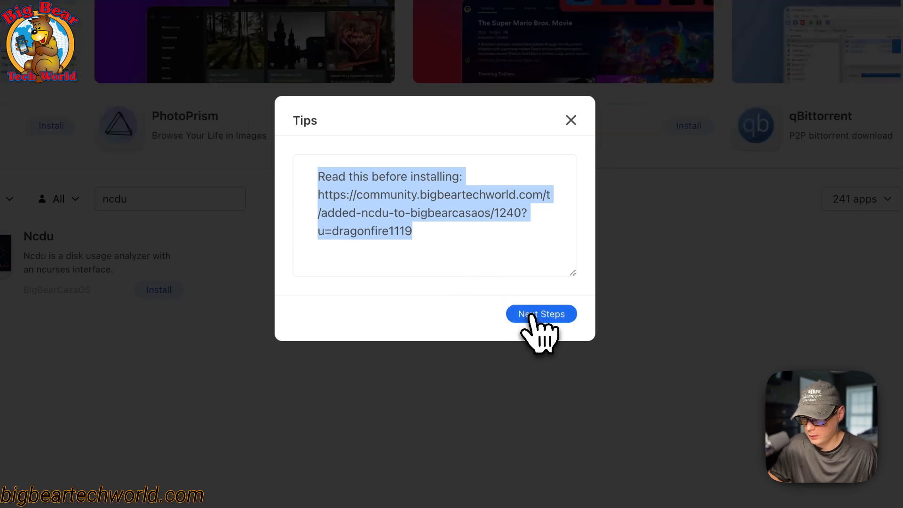
left_click(541, 314)
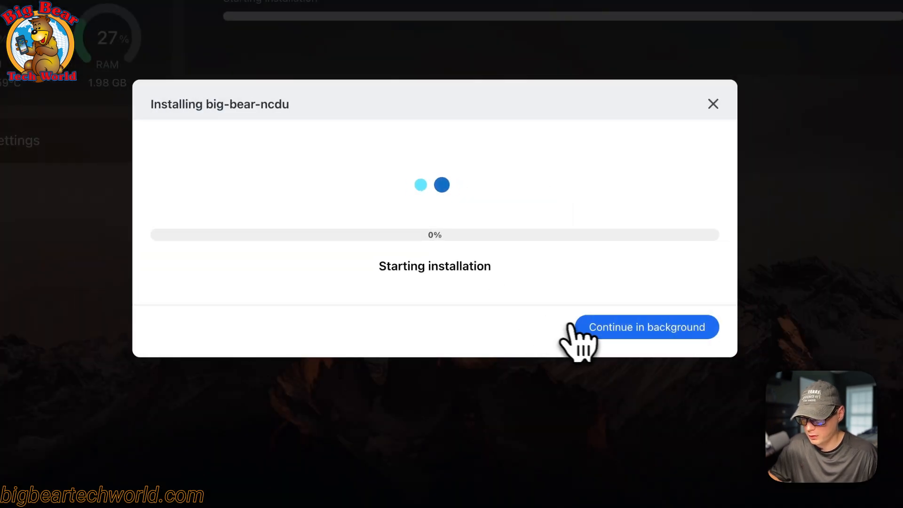
left_click(647, 327)
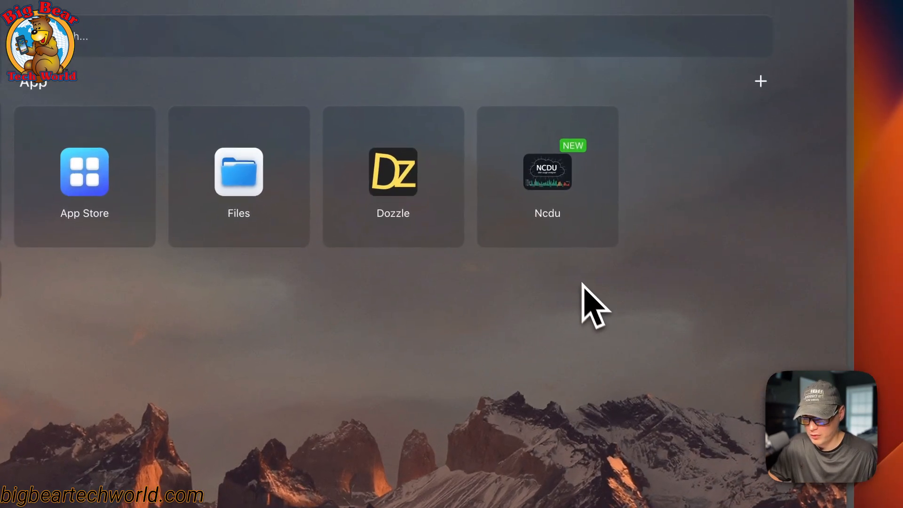
mouse_move(582, 300)
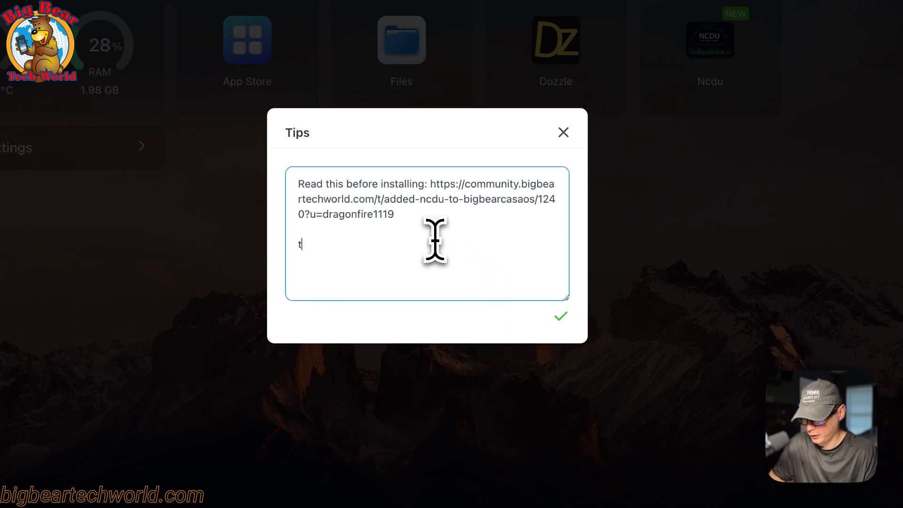
Add 'Testing' to Ncdu's tips note, save it, then reopen the tips to verify
type("esting")
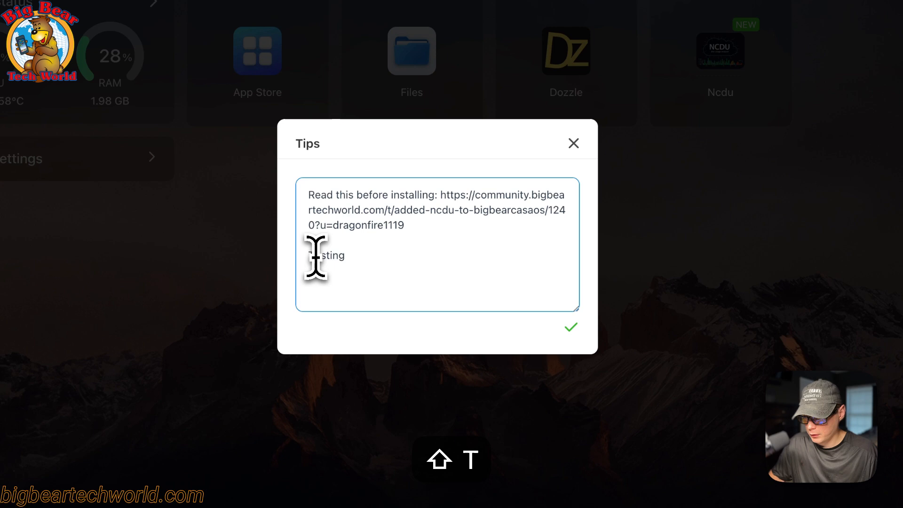
left_click(570, 327)
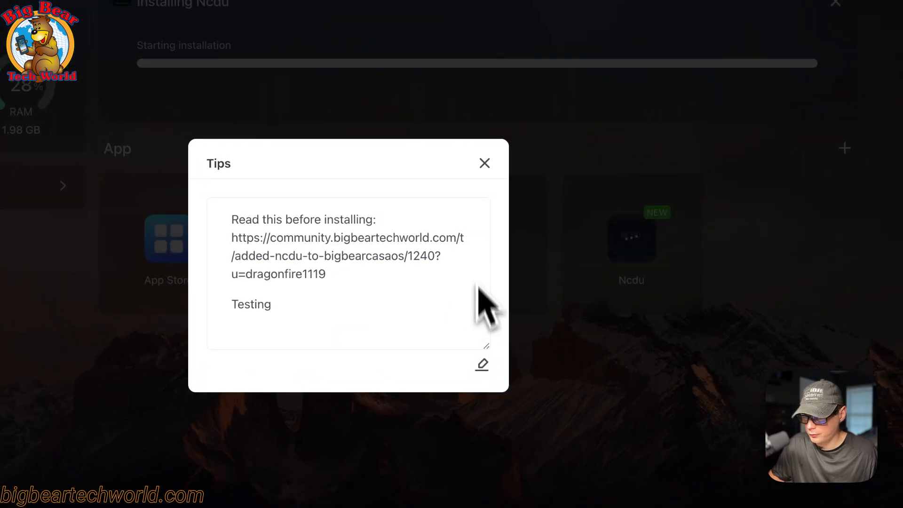
left_click(485, 163)
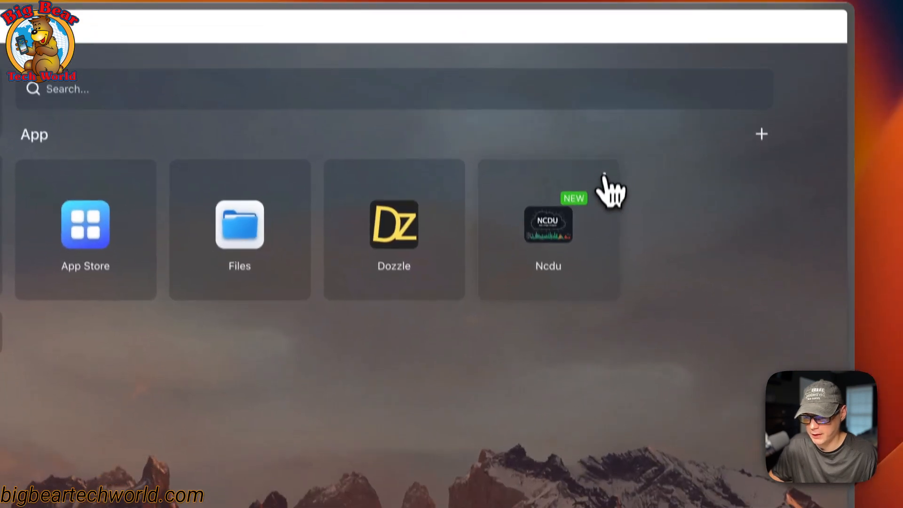
left_click(547, 224)
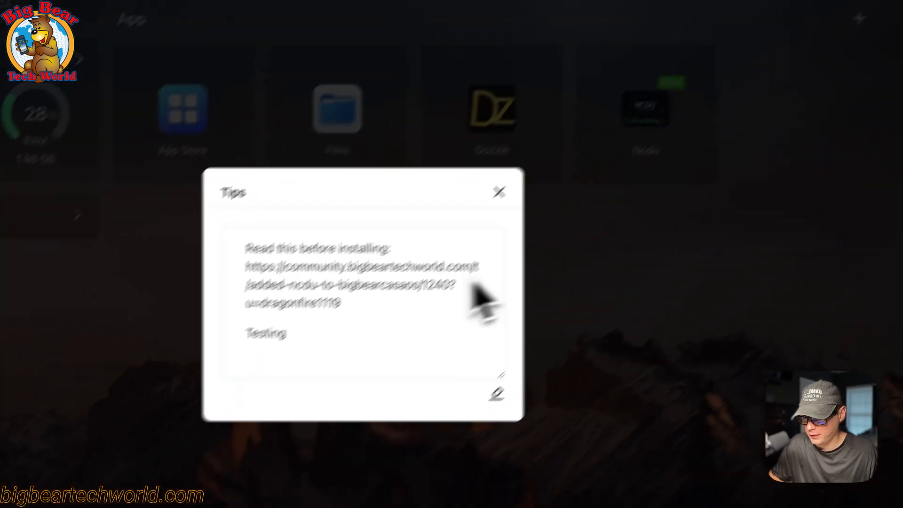
left_click(498, 191)
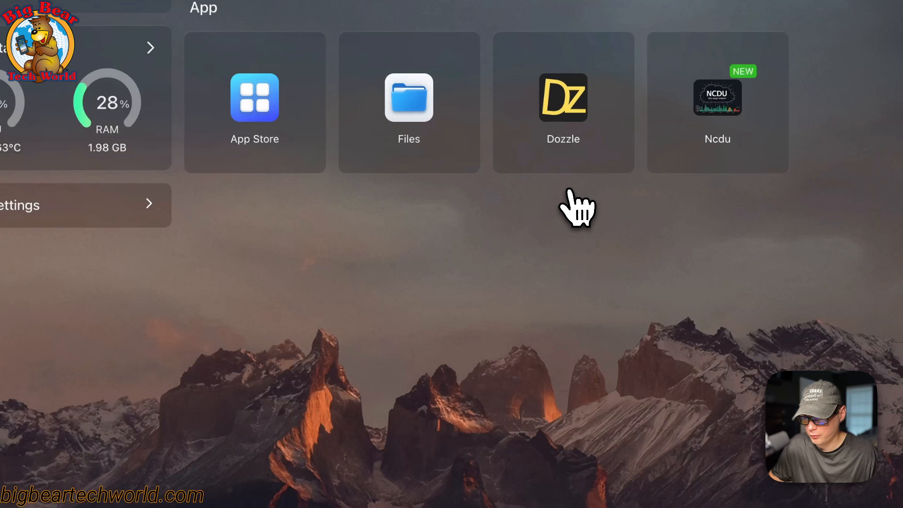
In Ncdu's settings, delete the duplicate / → / volume row, keeping / → /casaos
left_click(717, 98)
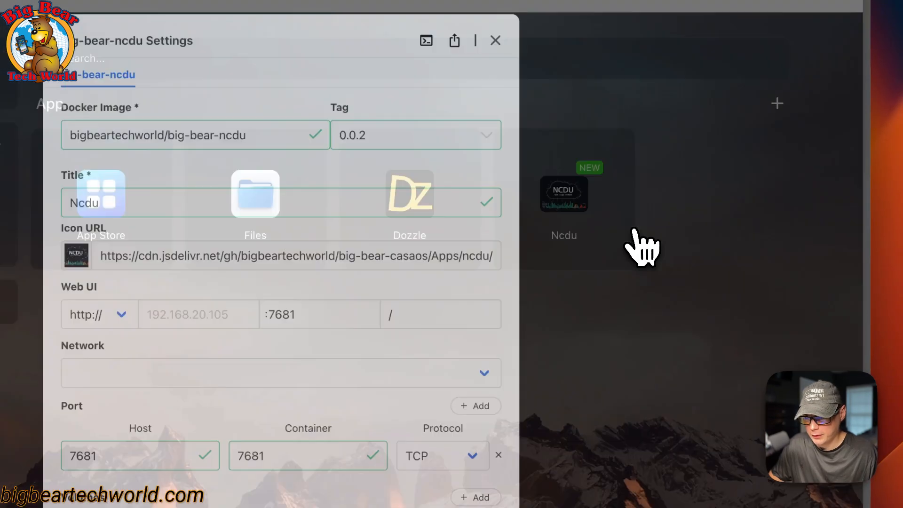
scroll("down", 3)
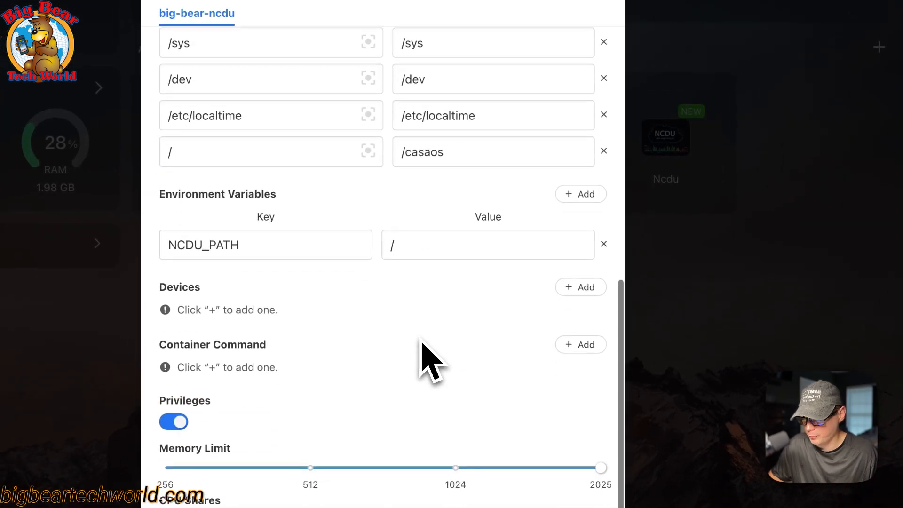
scroll("up", 3)
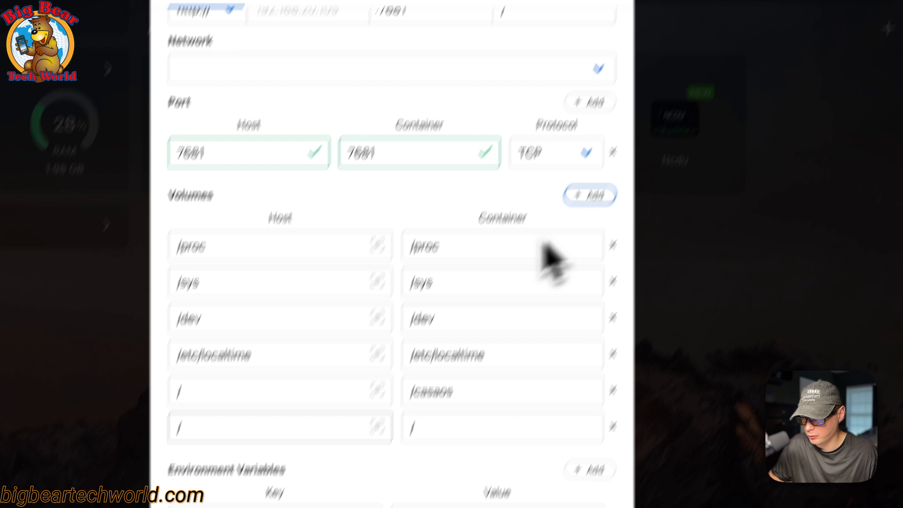
scroll("down", 3)
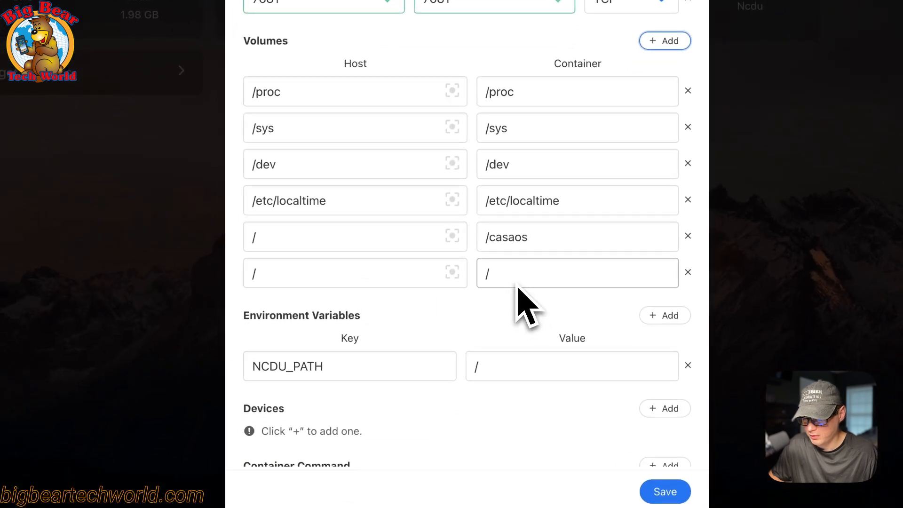
mouse_move(515, 308)
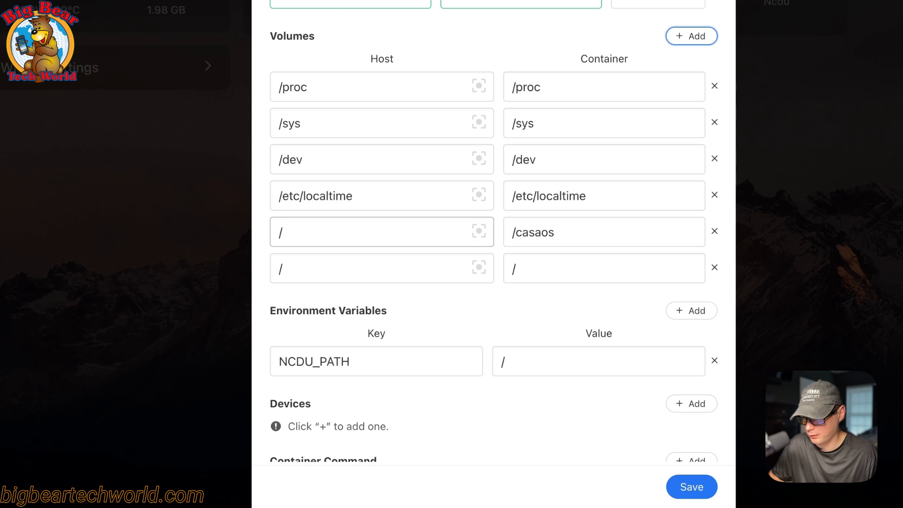
mouse_move(303, 265)
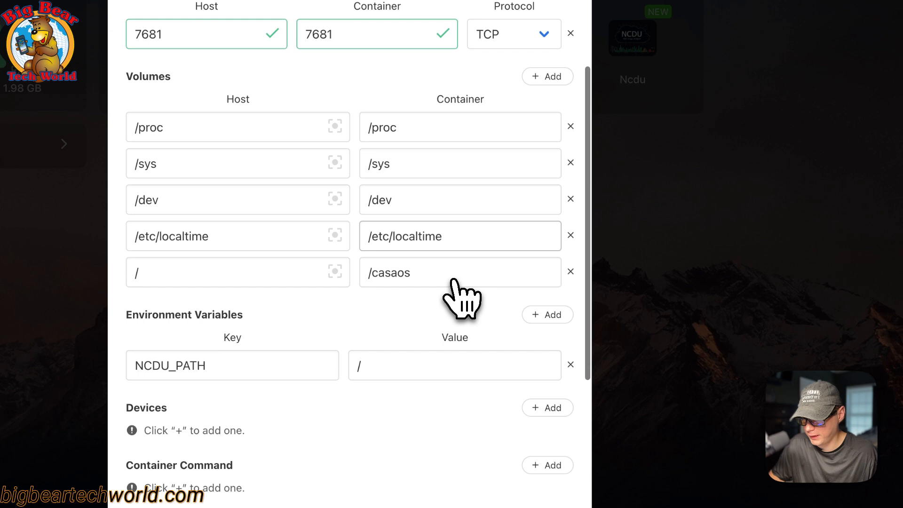
scroll("up", 3)
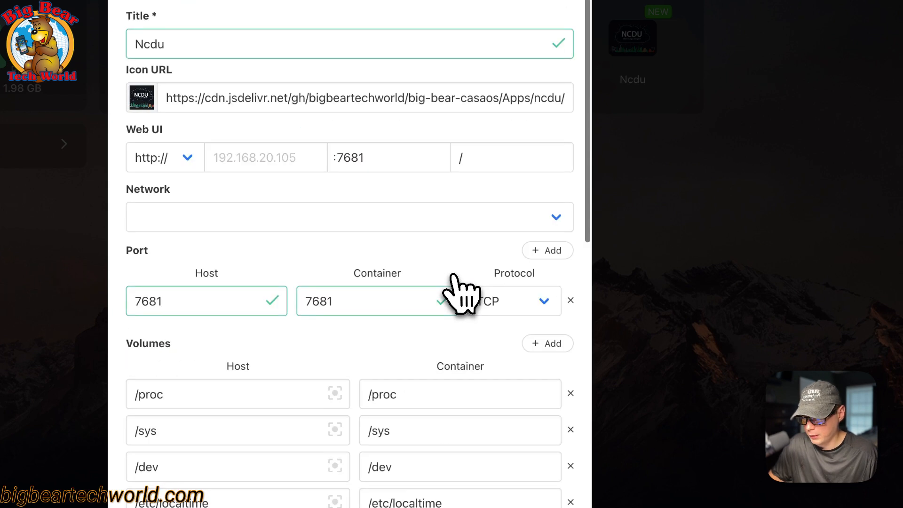
scroll("down", 3)
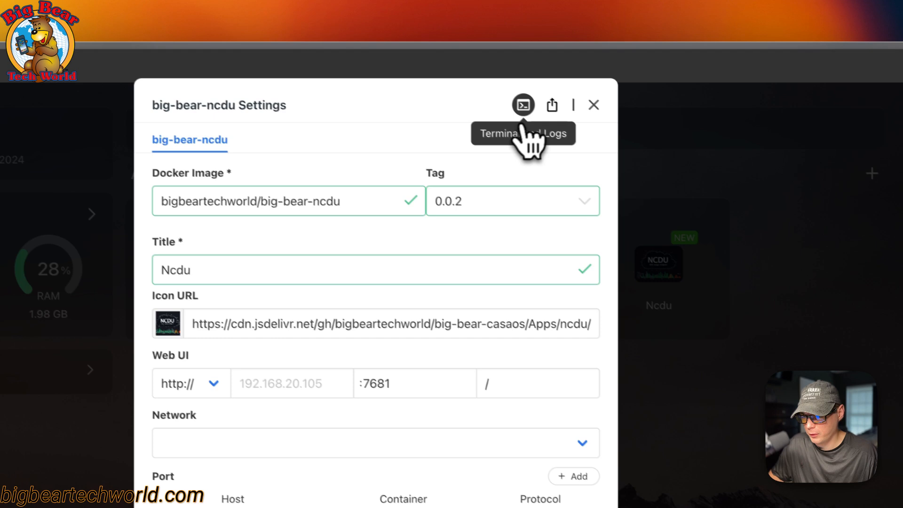
left_click(523, 105)
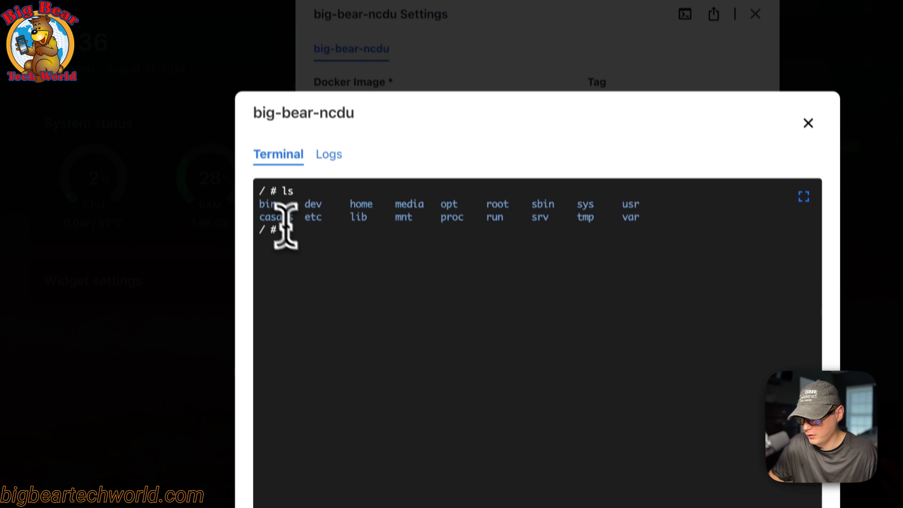
type("ls -")
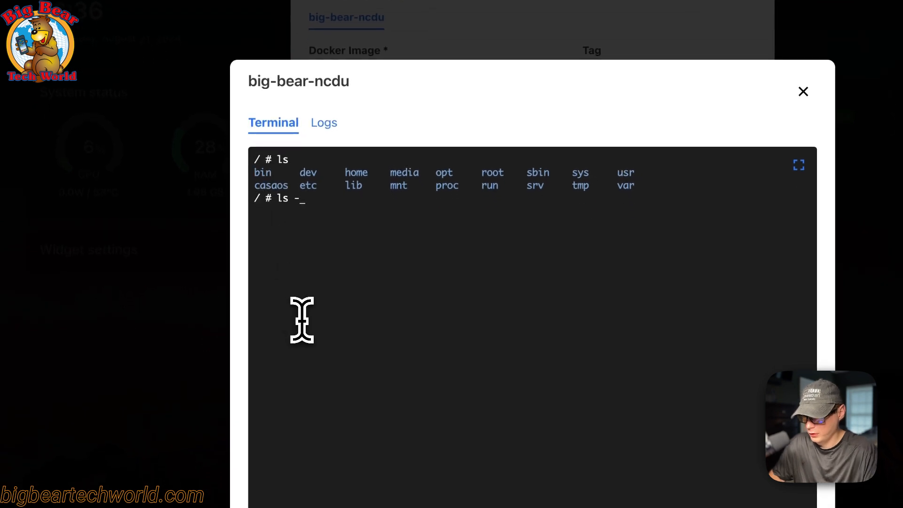
type("sa casaos")
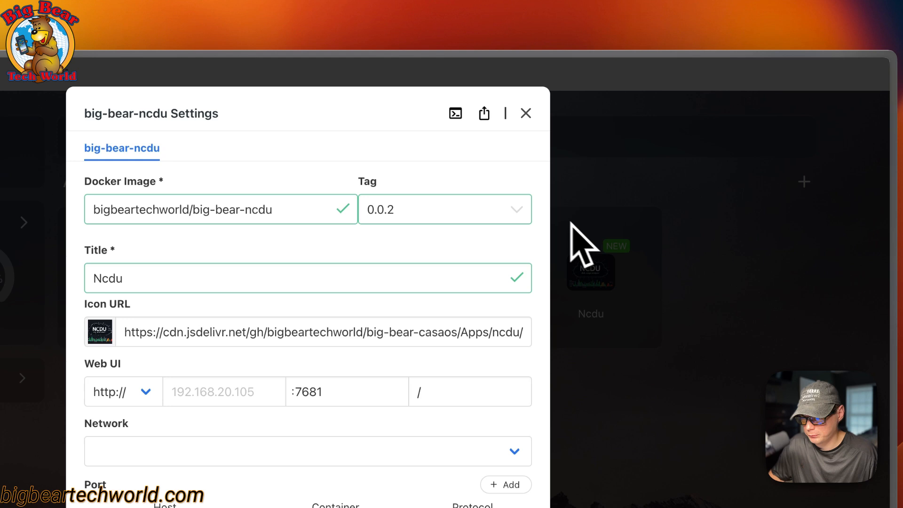
mouse_move(484, 113)
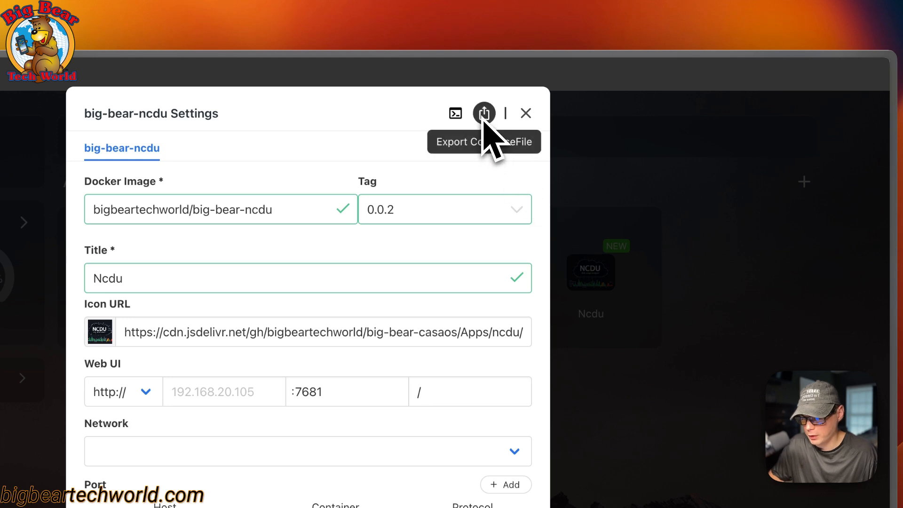
mouse_move(484, 113)
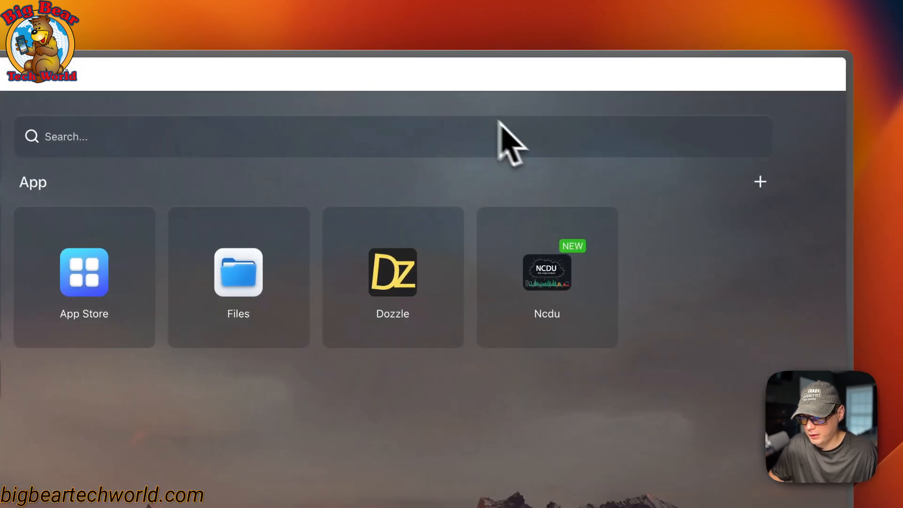
Right-click the Ncdu tile on the dashboard to view its app options menu
right_click(546, 272)
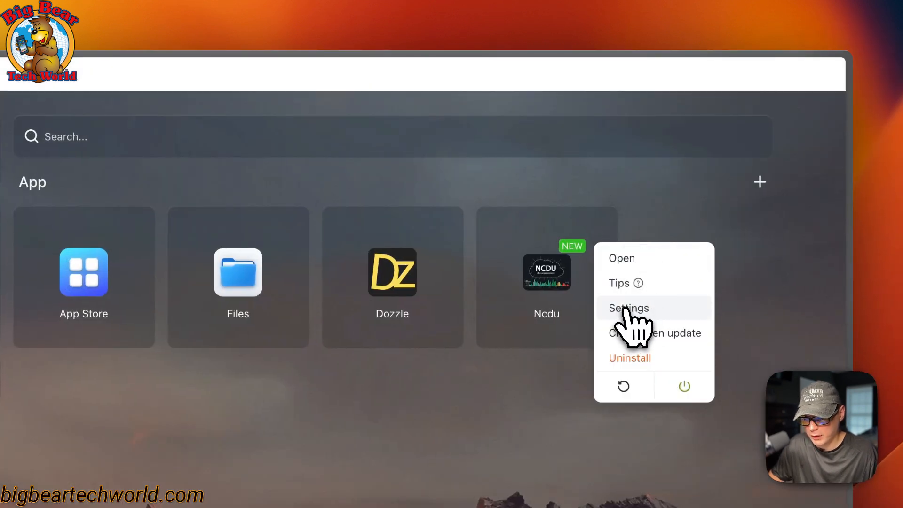
scroll("up", 3)
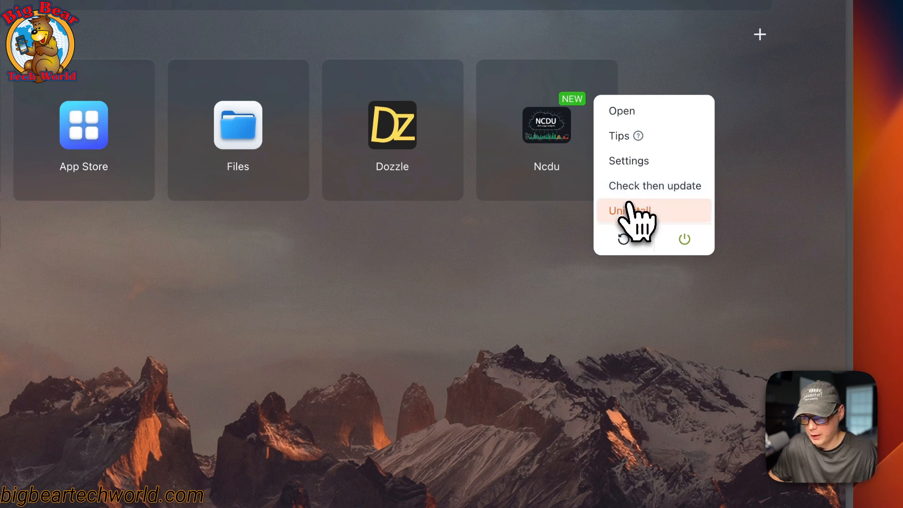
mouse_move(636, 259)
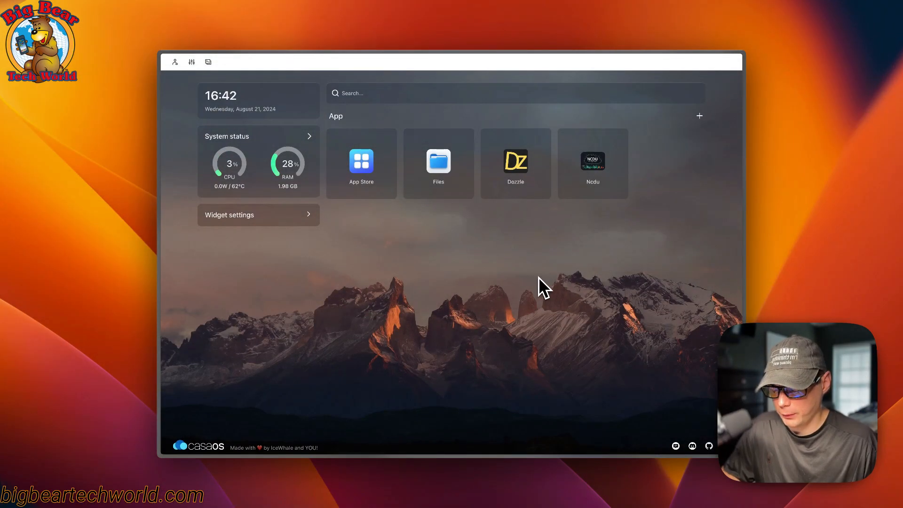
mouse_move(571, 257)
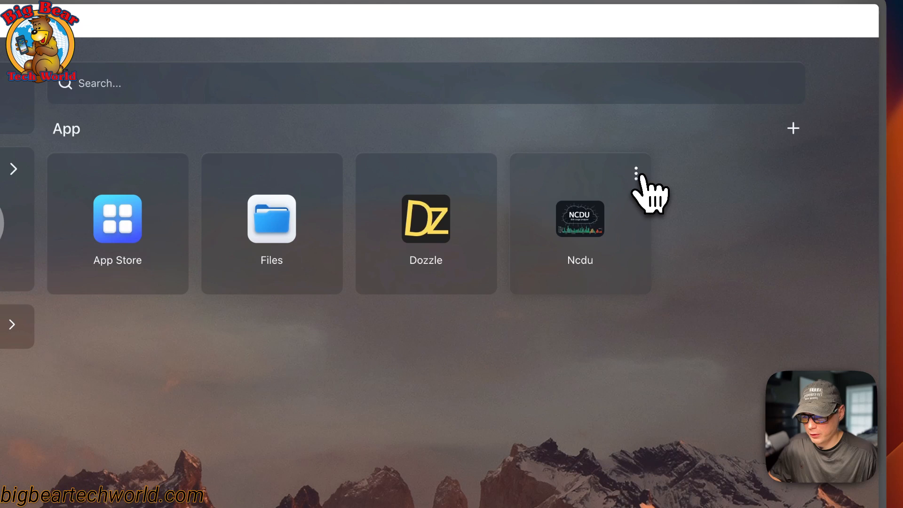
Launch Ncdu's web interface from the tile's menu, showing /casaos at 4.6 GiB
left_click(636, 171)
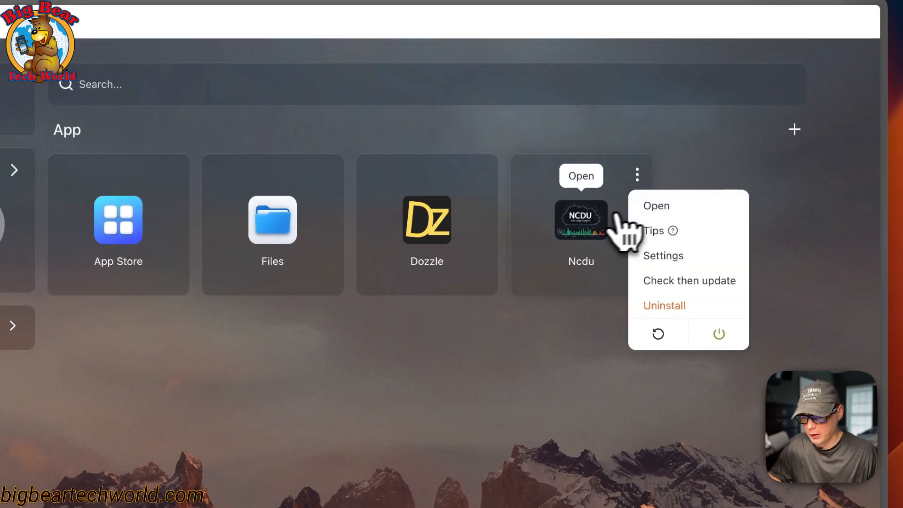
left_click(656, 205)
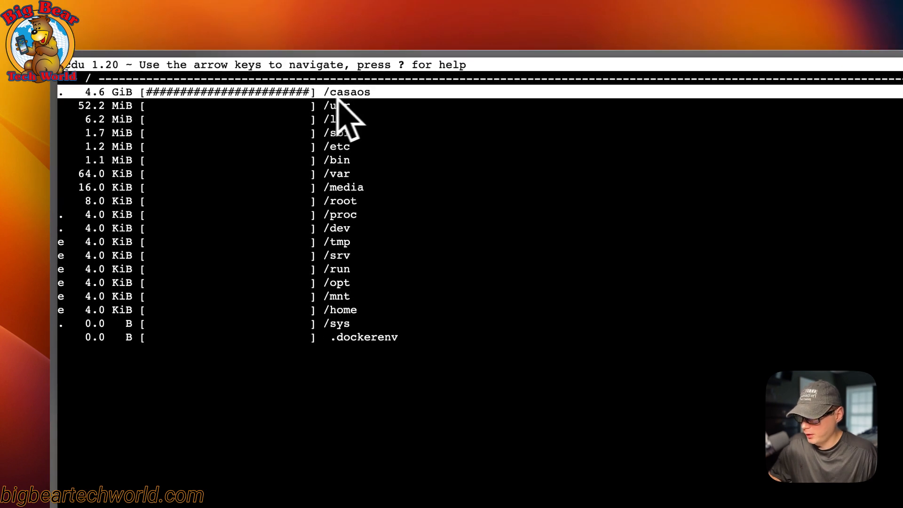
mouse_move(302, 130)
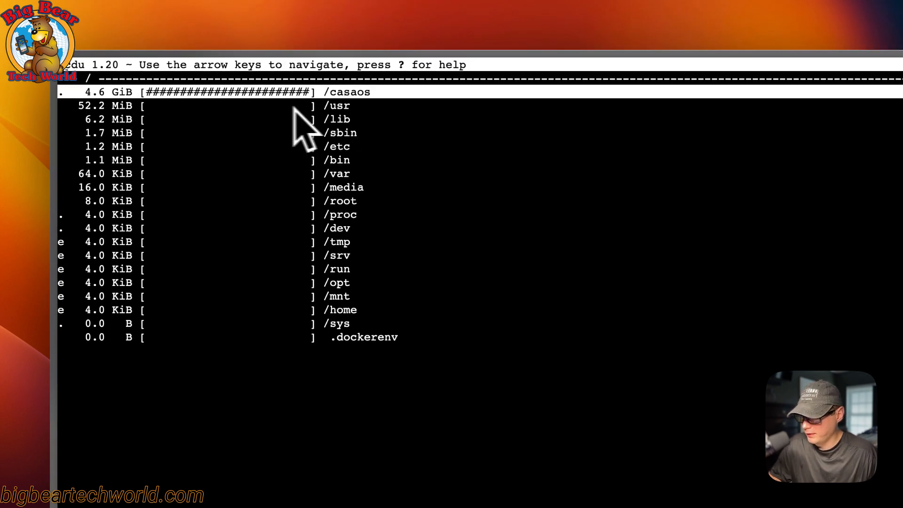
mouse_move(265, 185)
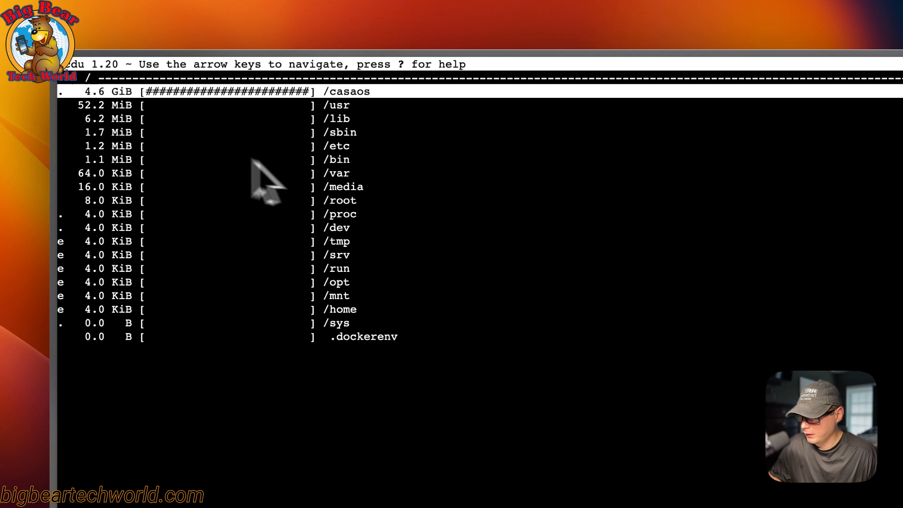
mouse_move(265, 199)
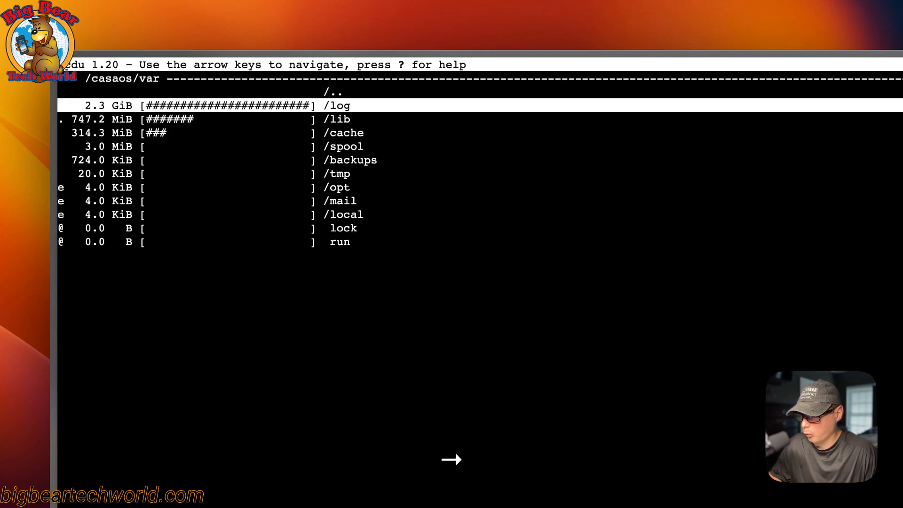
Go up to the root, re-enter /casaos, and move between /var (3.4 GiB) and /usr (1.3 GiB)
key("Down")
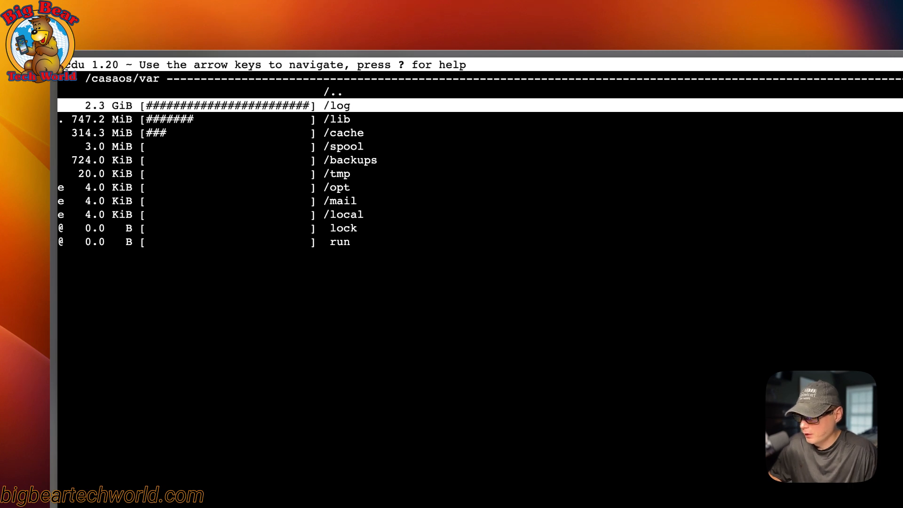
key("Down")
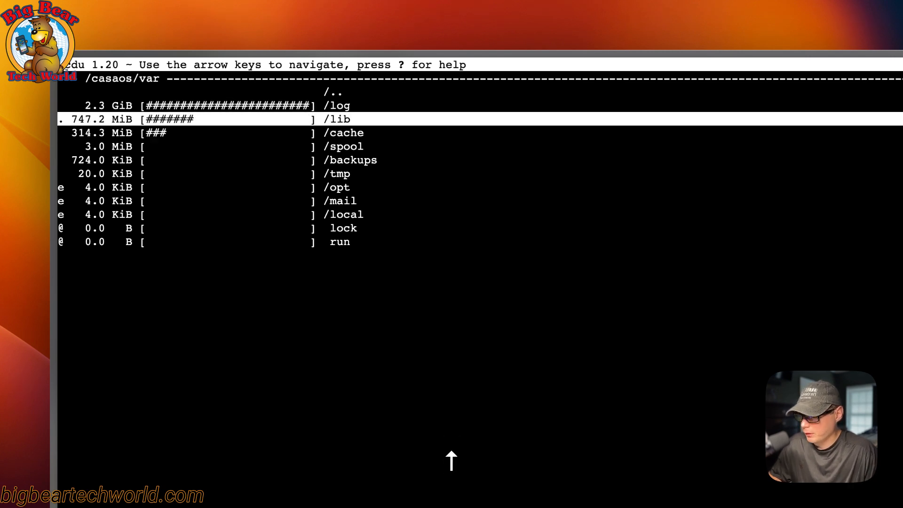
key("Left")
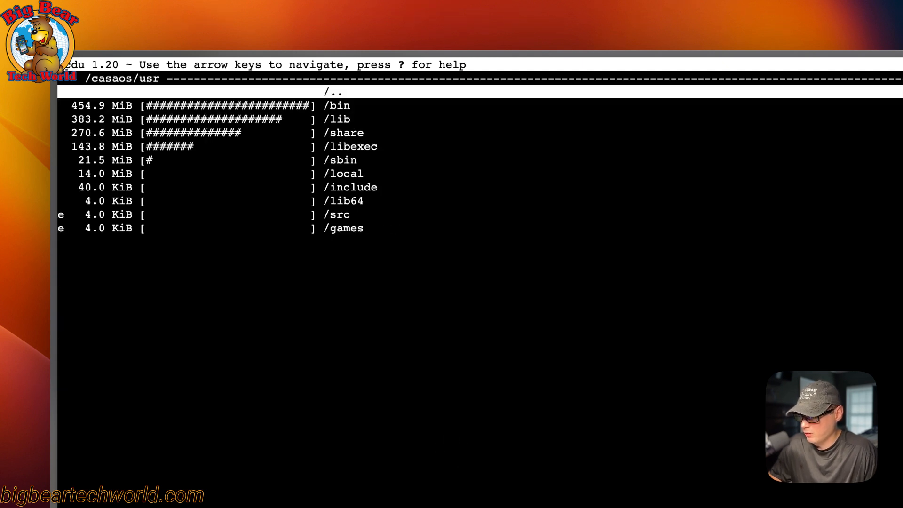
key("Left")
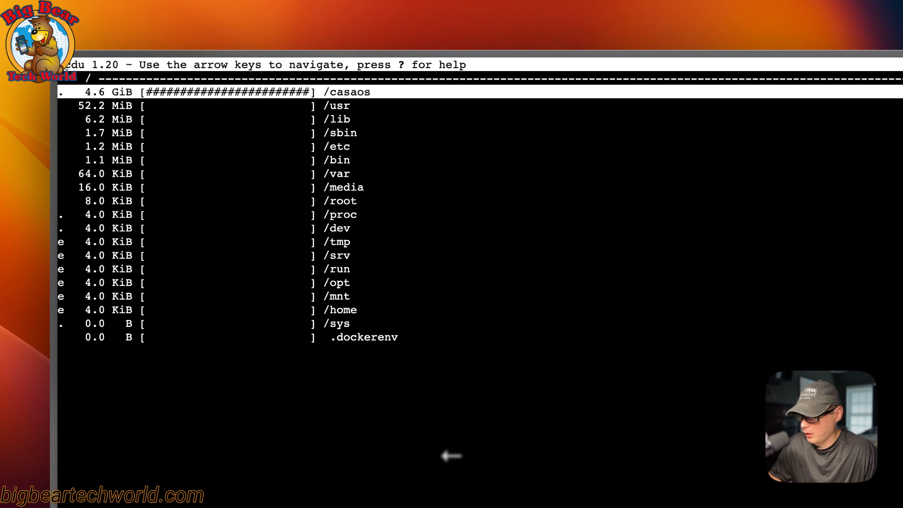
key("Return")
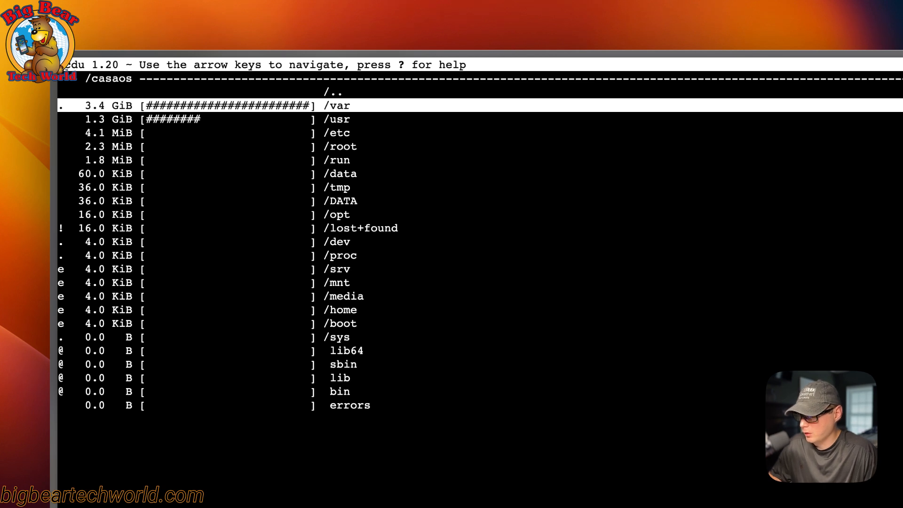
key("Down")
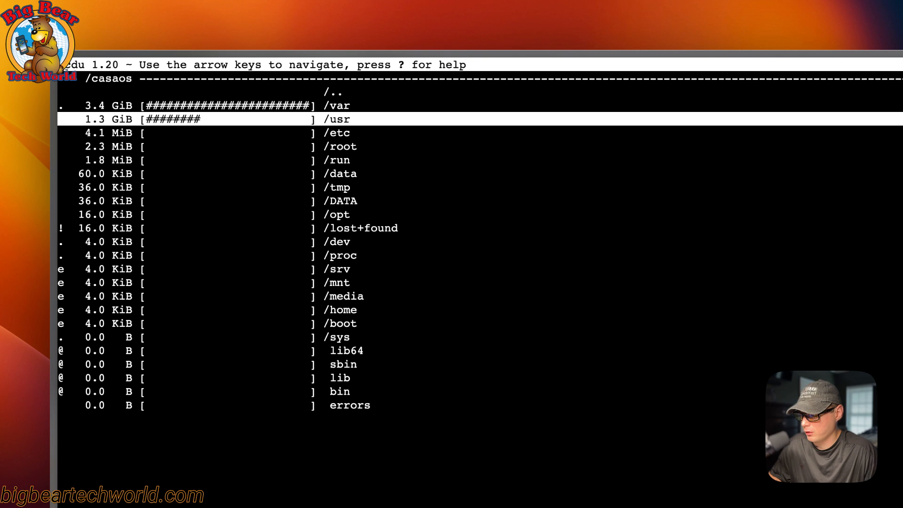
key("up")
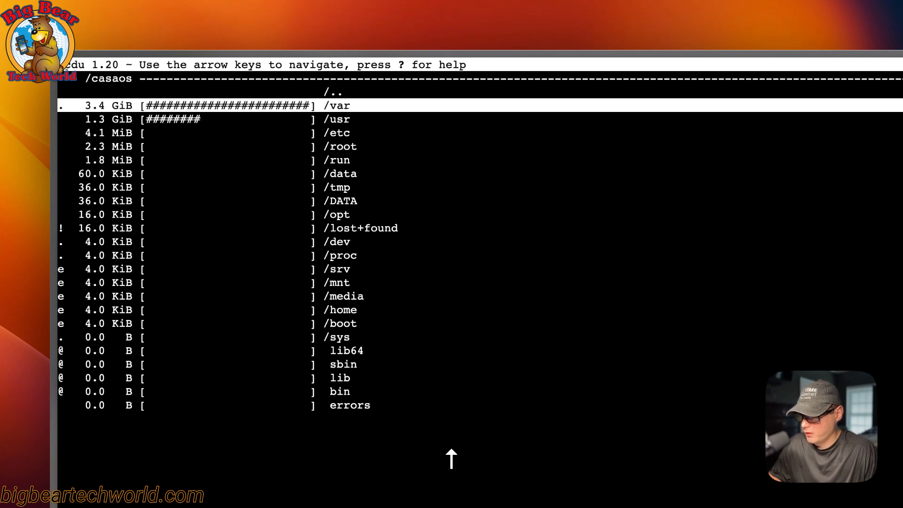